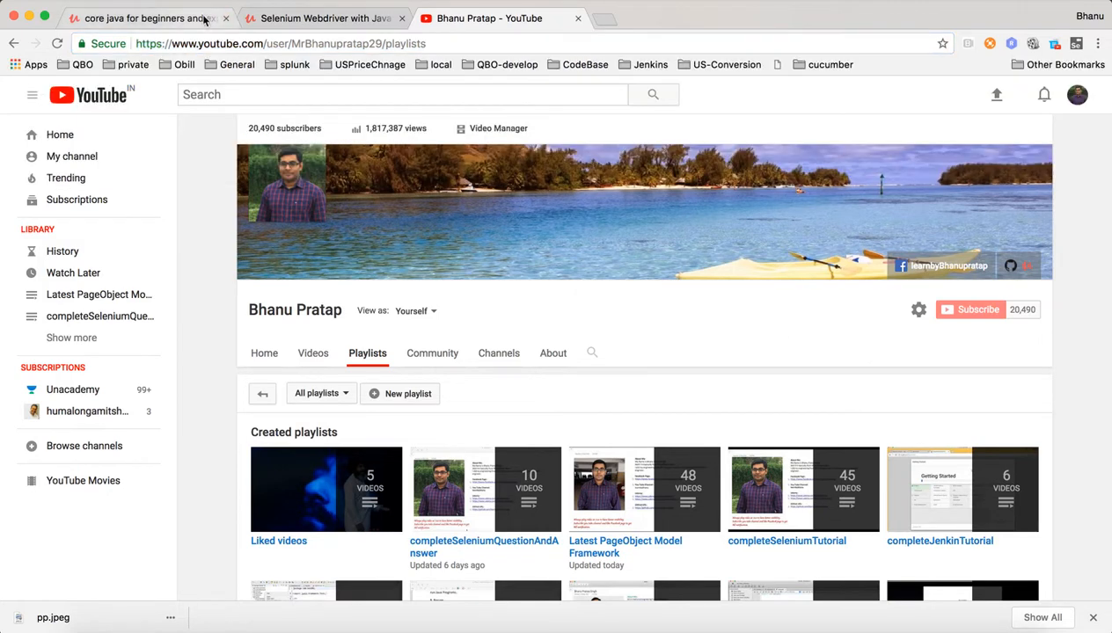
Enter 'learnbybhanu' in the YouTube search box without running the search
click(401, 95)
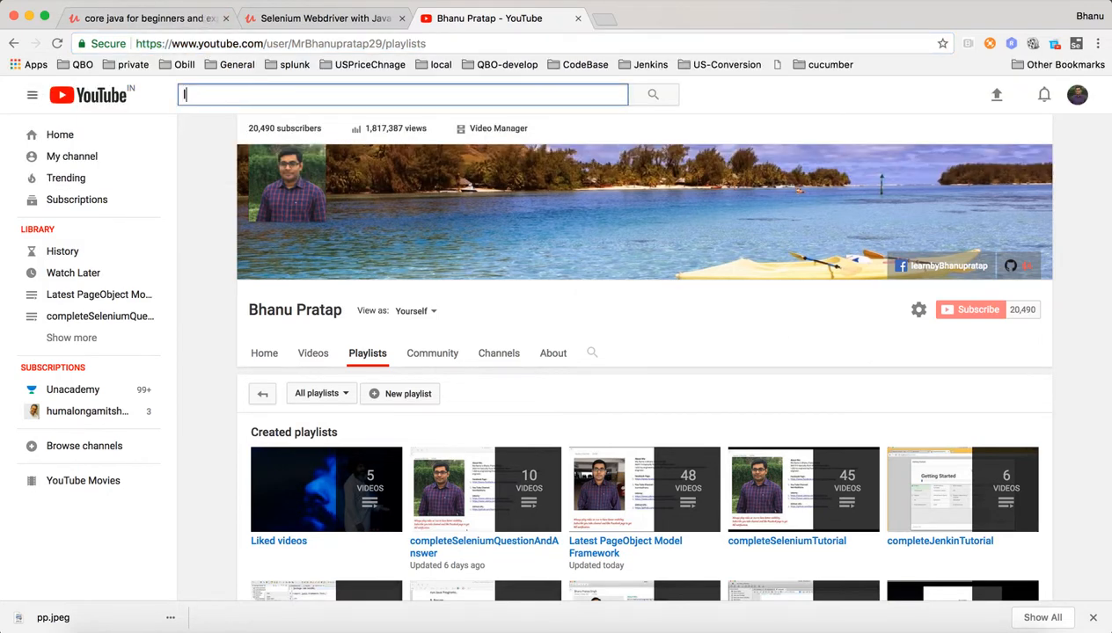
text(learnbybhanu)
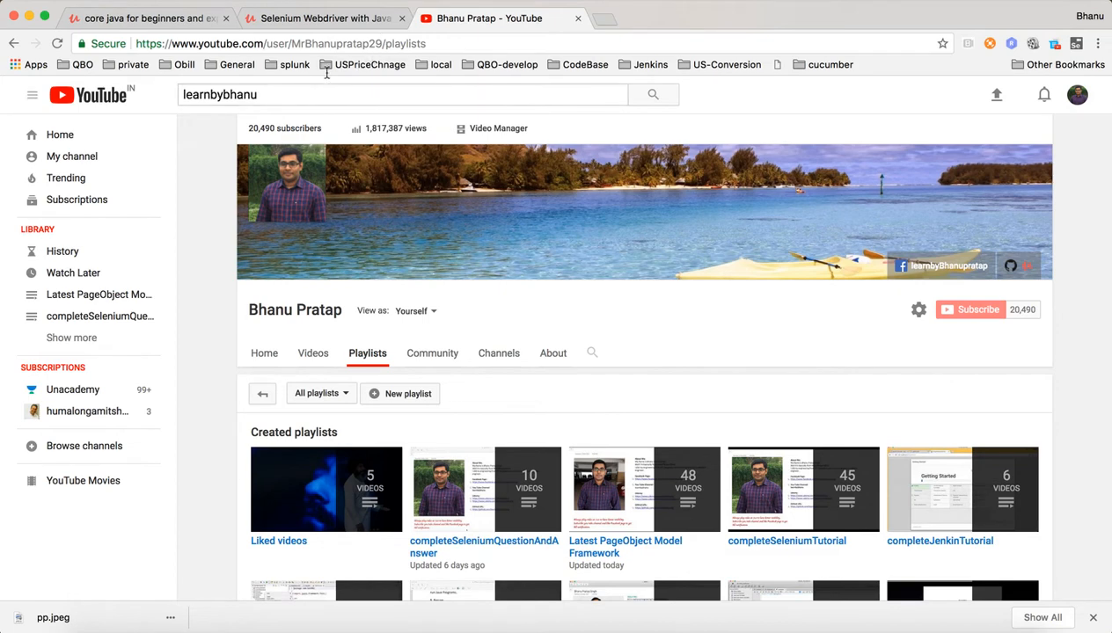
mouse_move(267, 100)
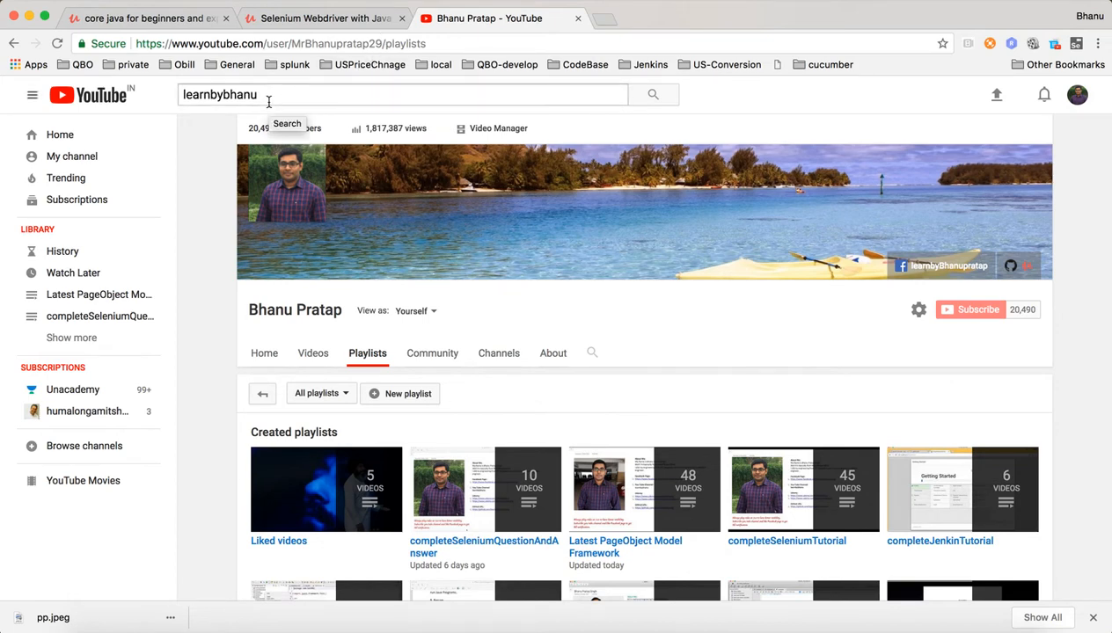
scroll(down, 3)
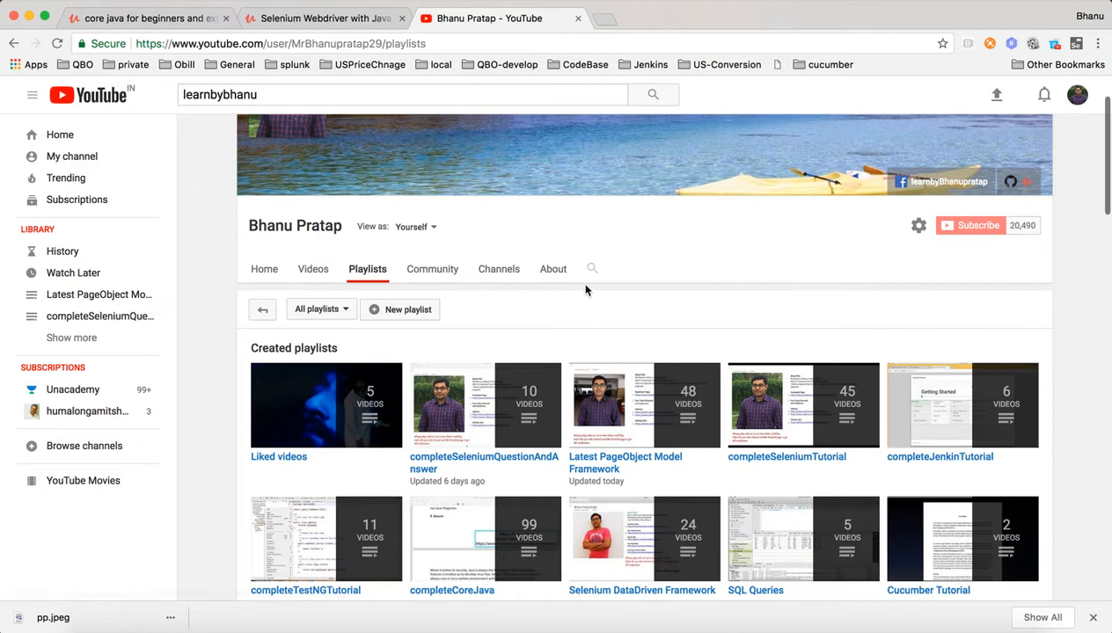
mouse_move(340, 315)
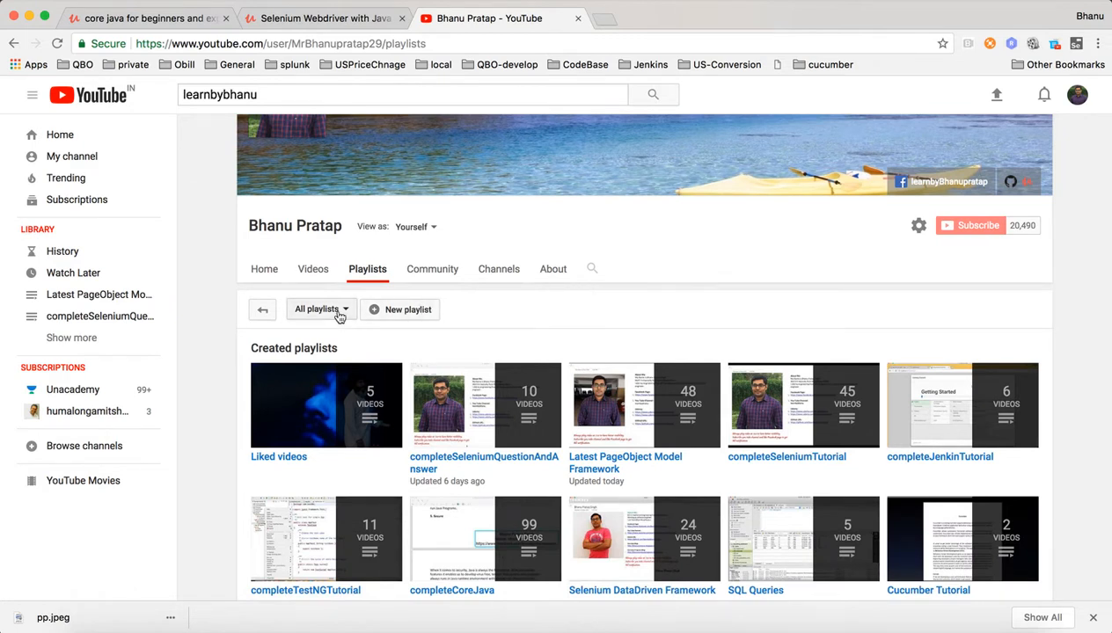
Filter the channel playlists to the 'Selenium Videos By Bhanu Pratap' category
click(320, 309)
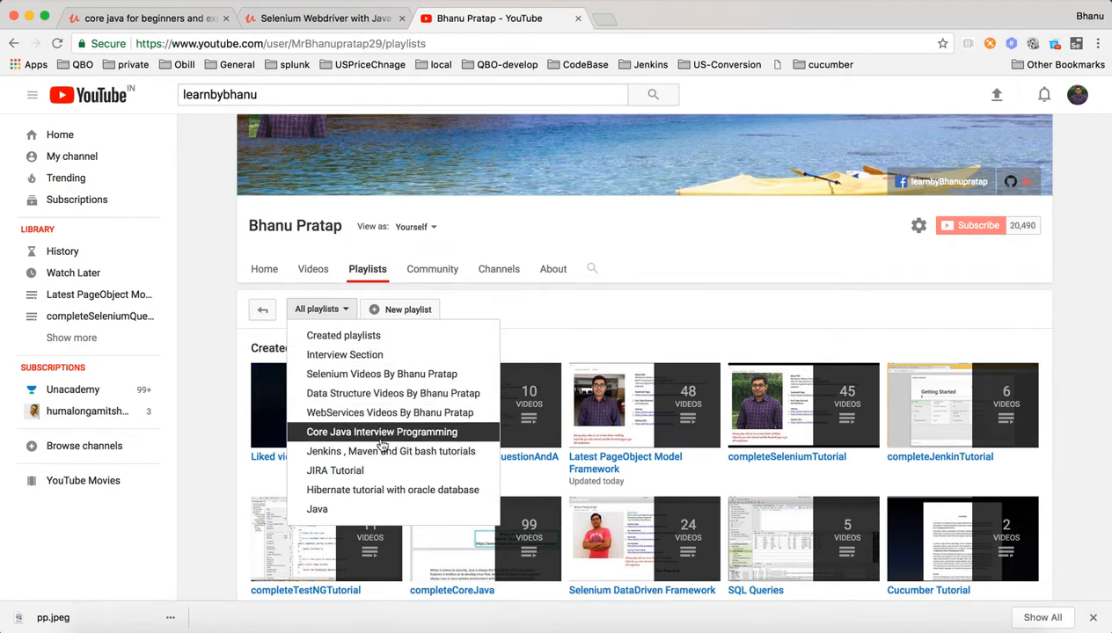
mouse_move(369, 472)
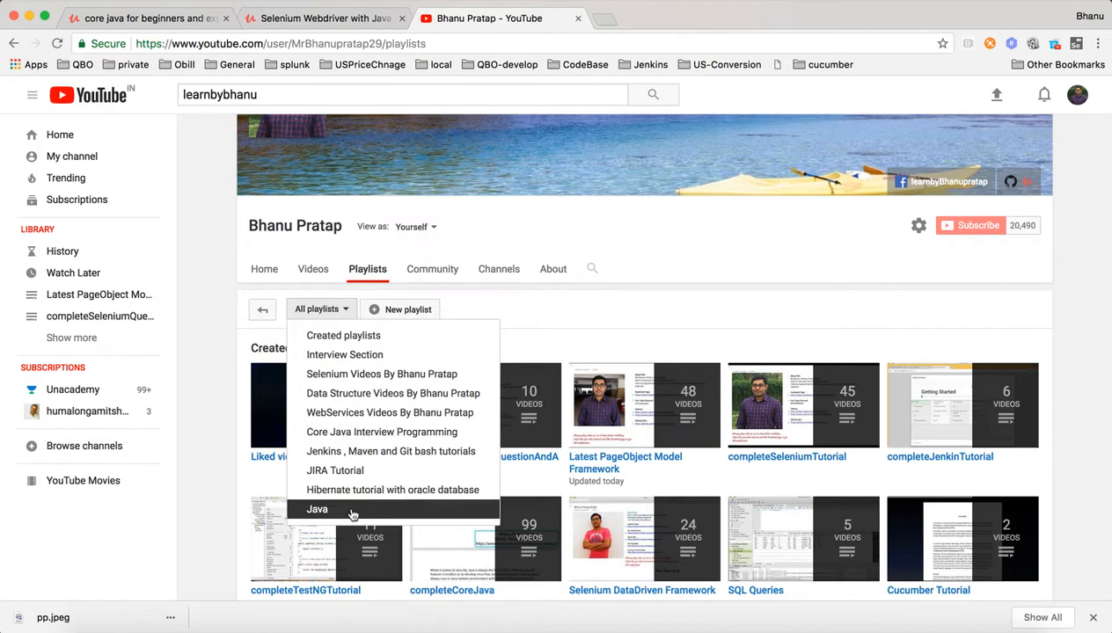
click(380, 373)
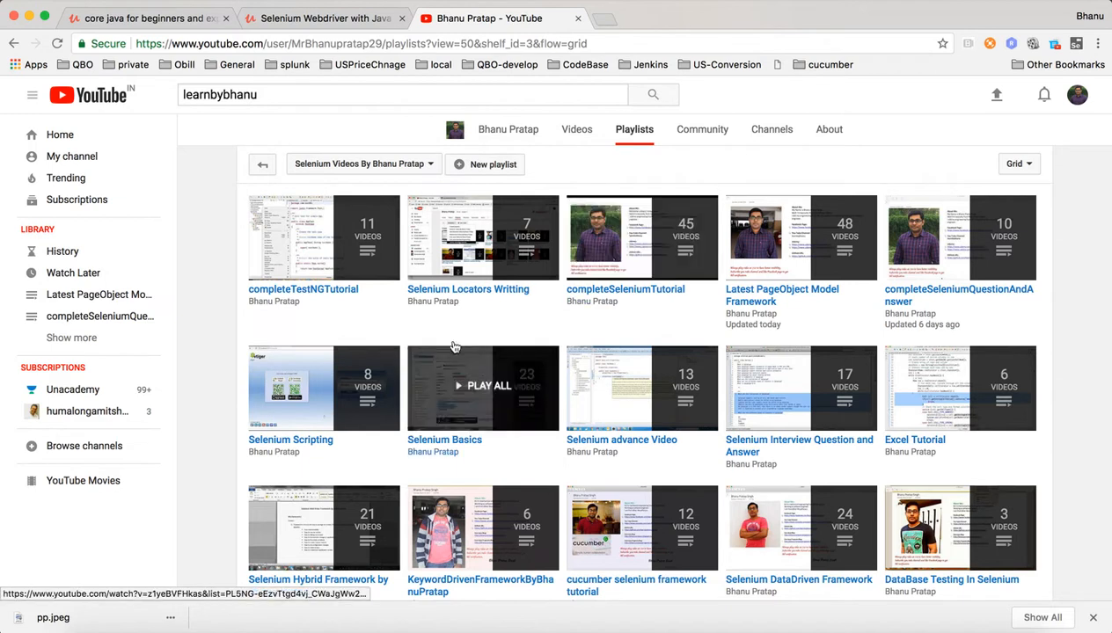
mouse_move(496, 299)
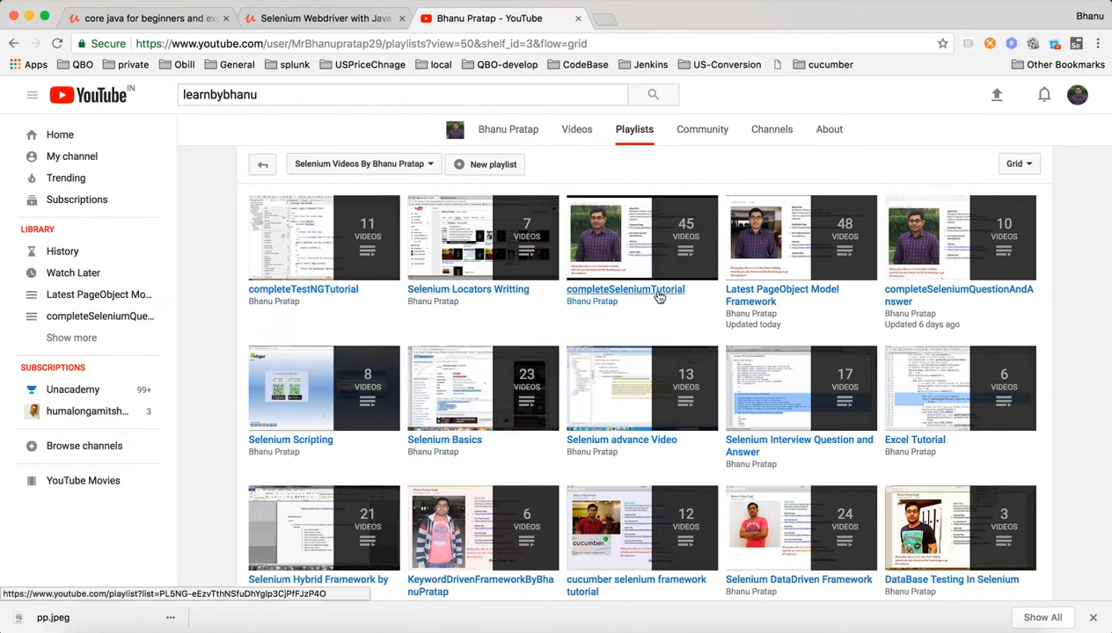
mouse_move(781, 301)
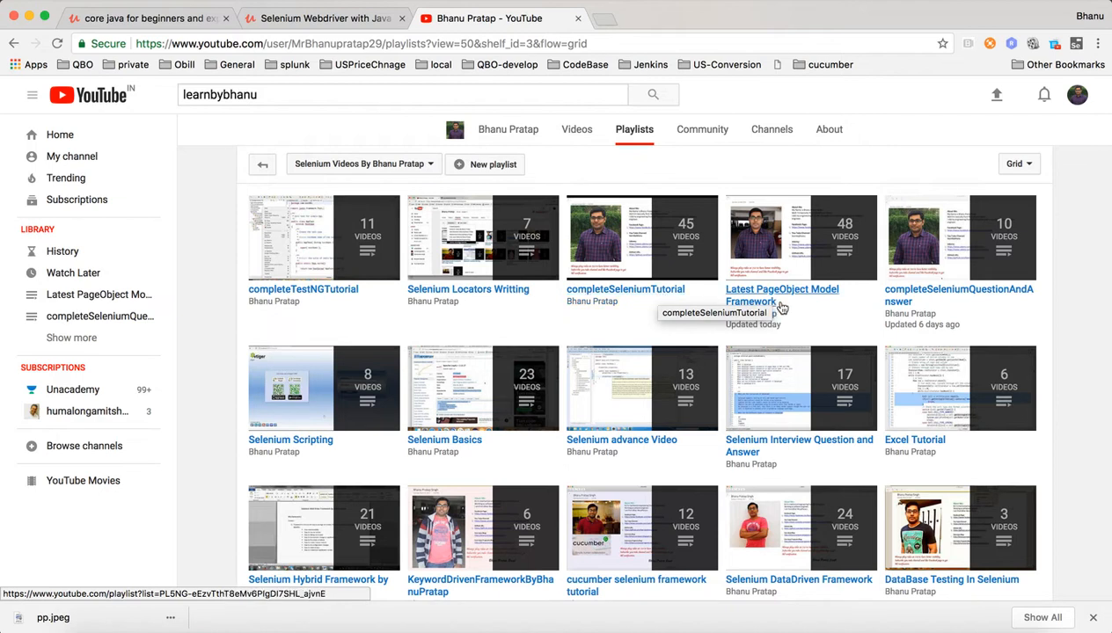
mouse_move(802, 306)
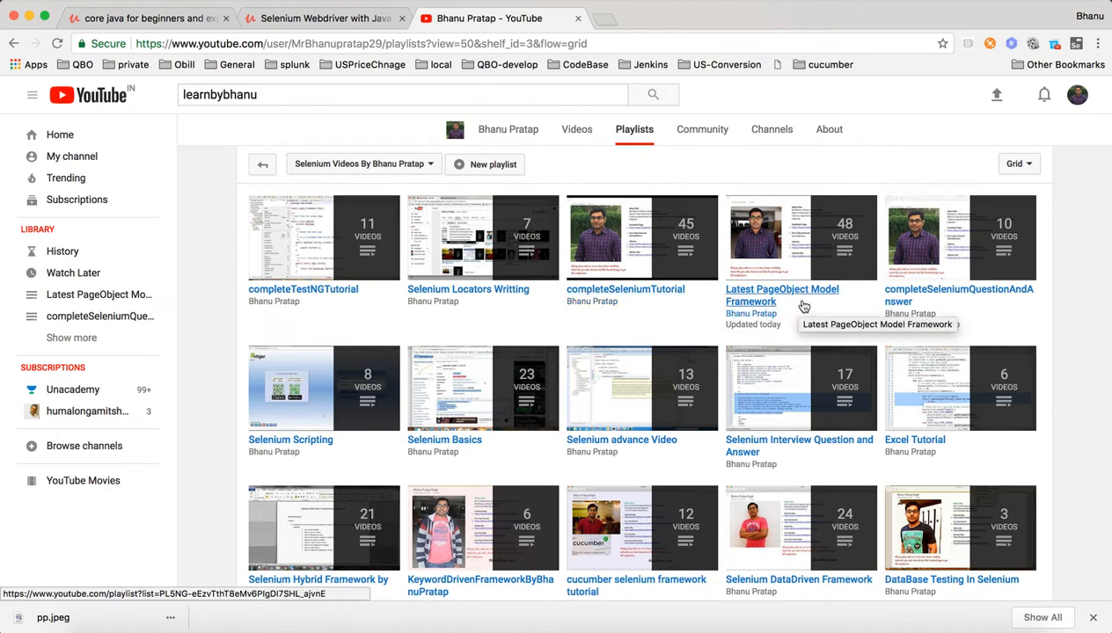
mouse_move(953, 308)
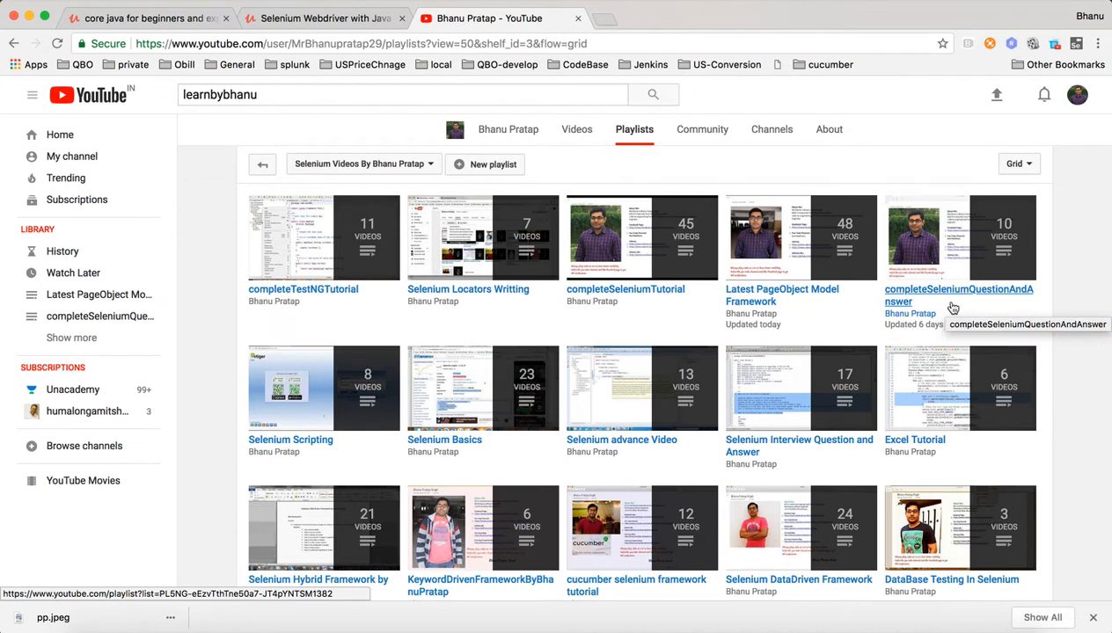
mouse_move(906, 385)
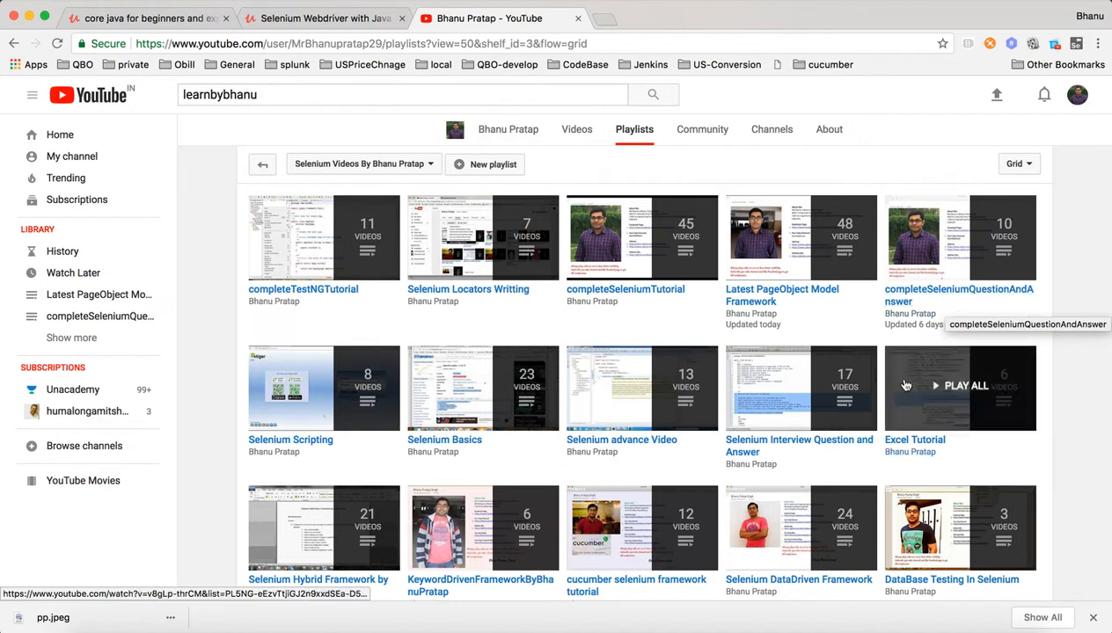
mouse_move(798, 439)
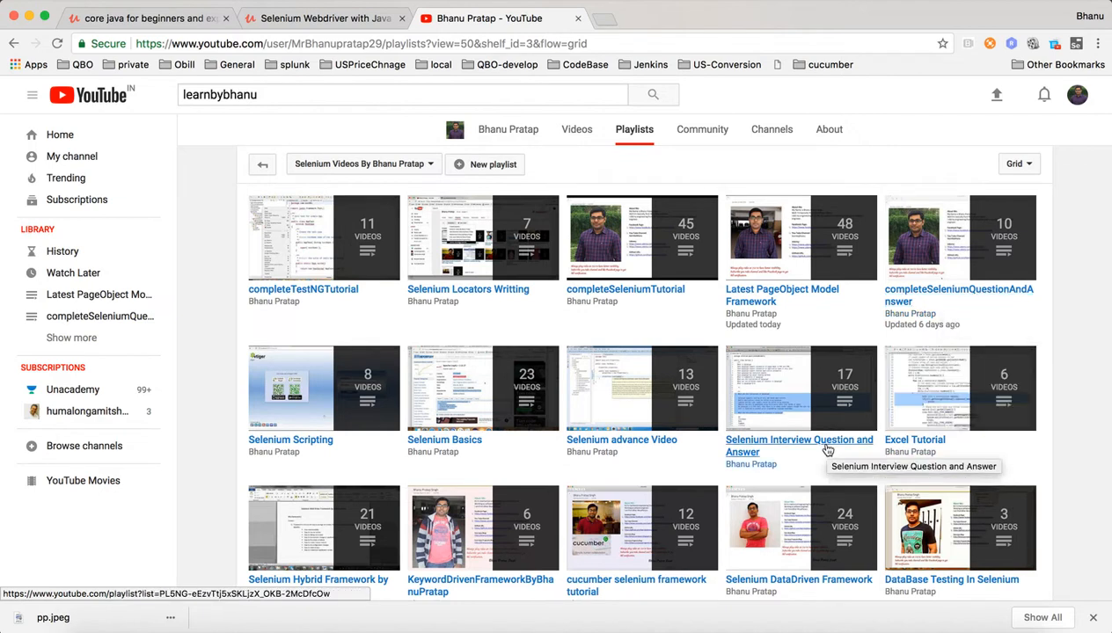
mouse_move(892, 319)
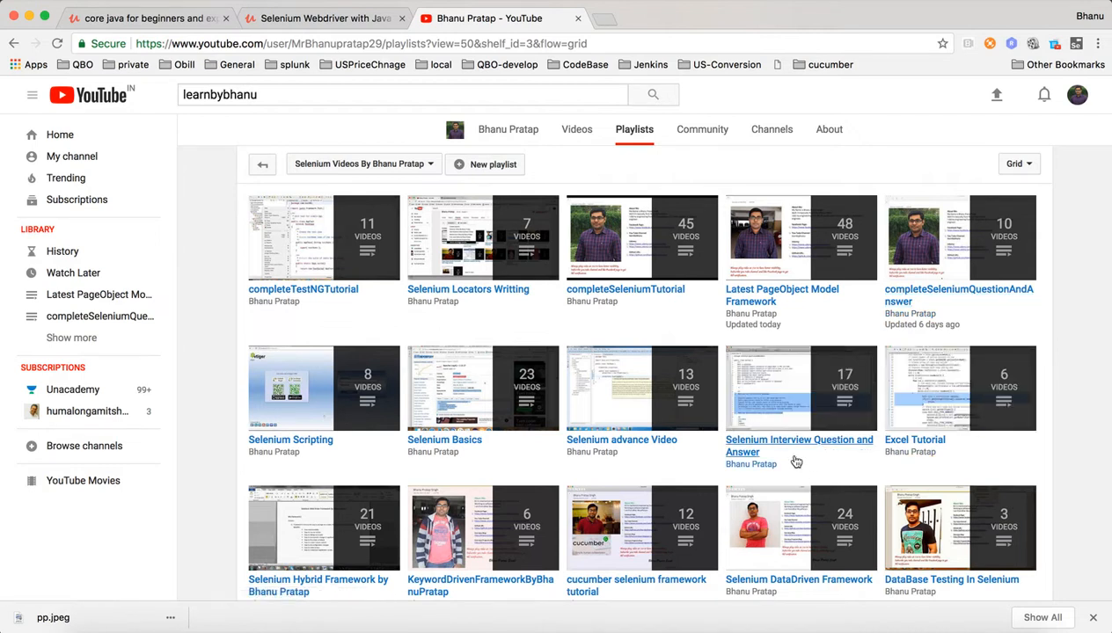
mouse_move(794, 457)
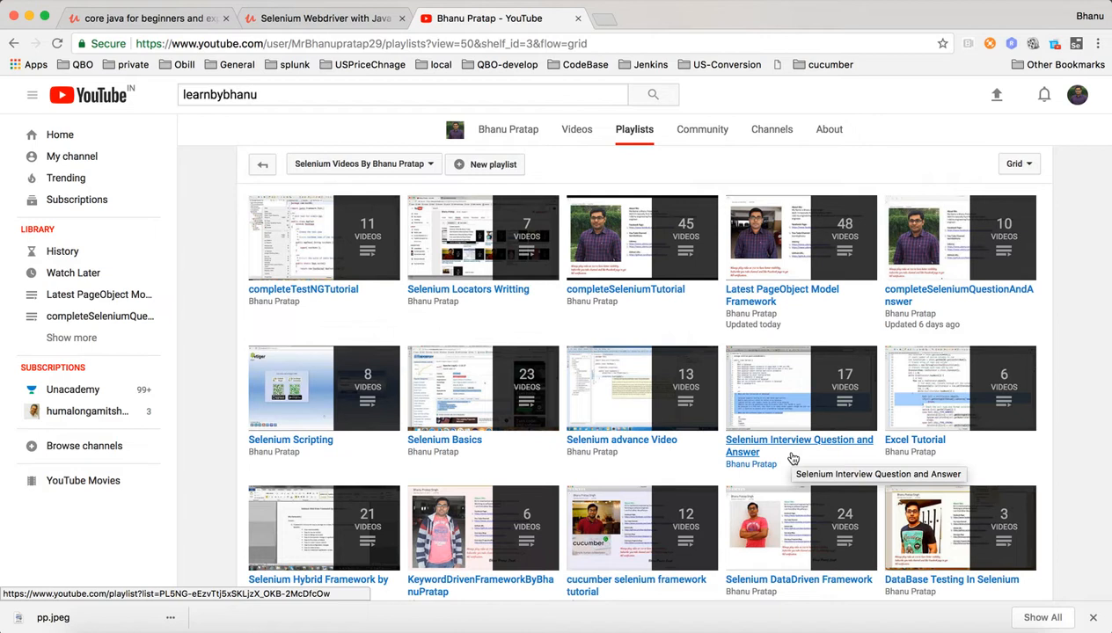
mouse_move(458, 267)
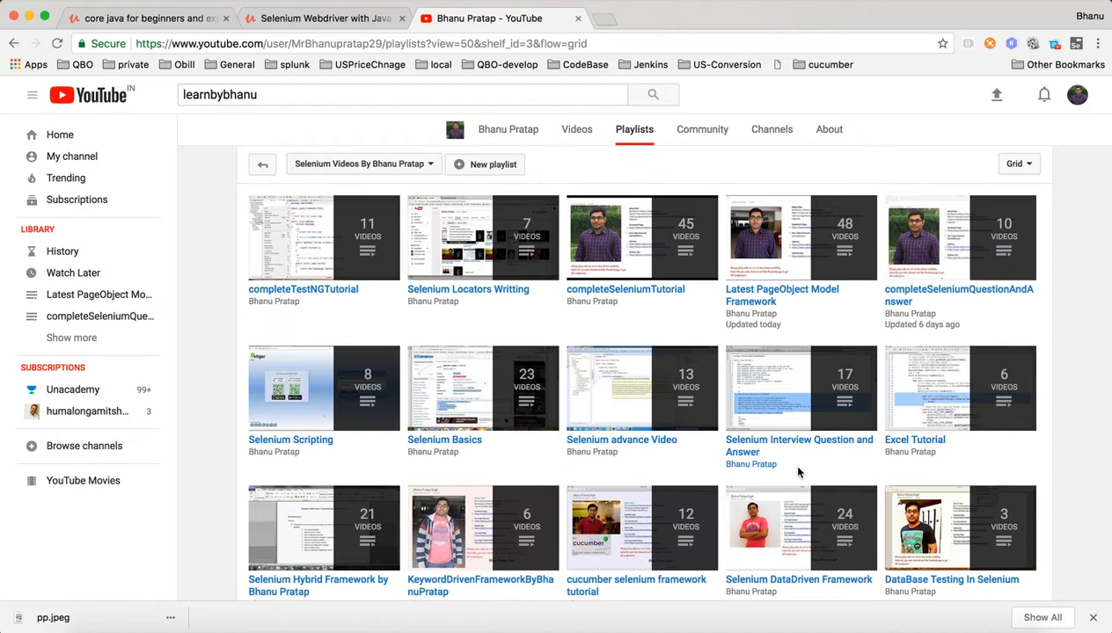
scroll(down, 3)
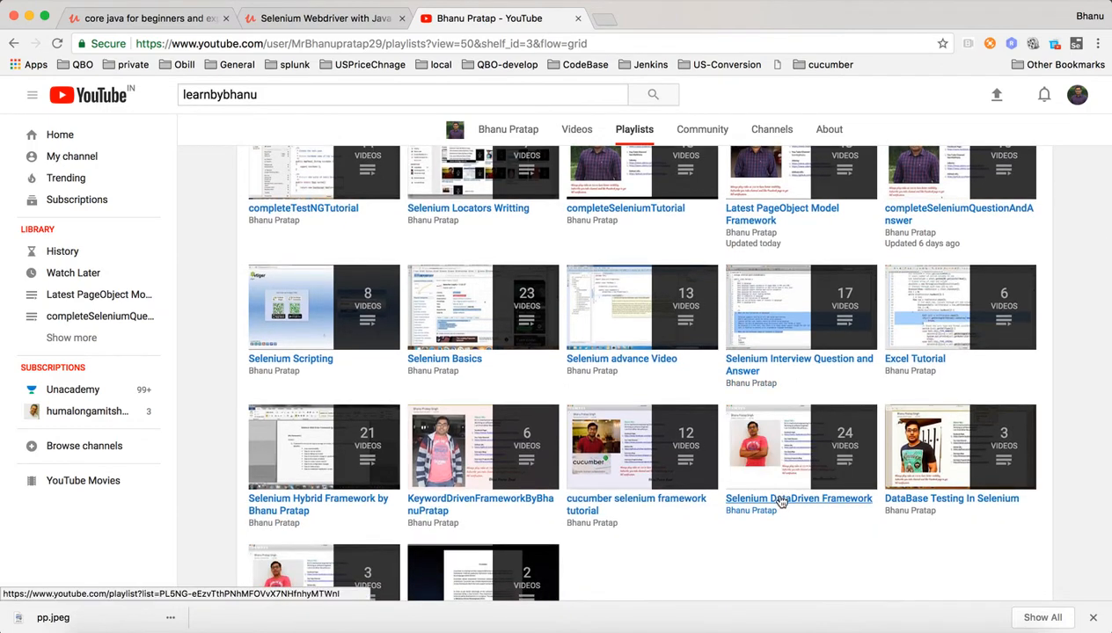
scroll(down, 3)
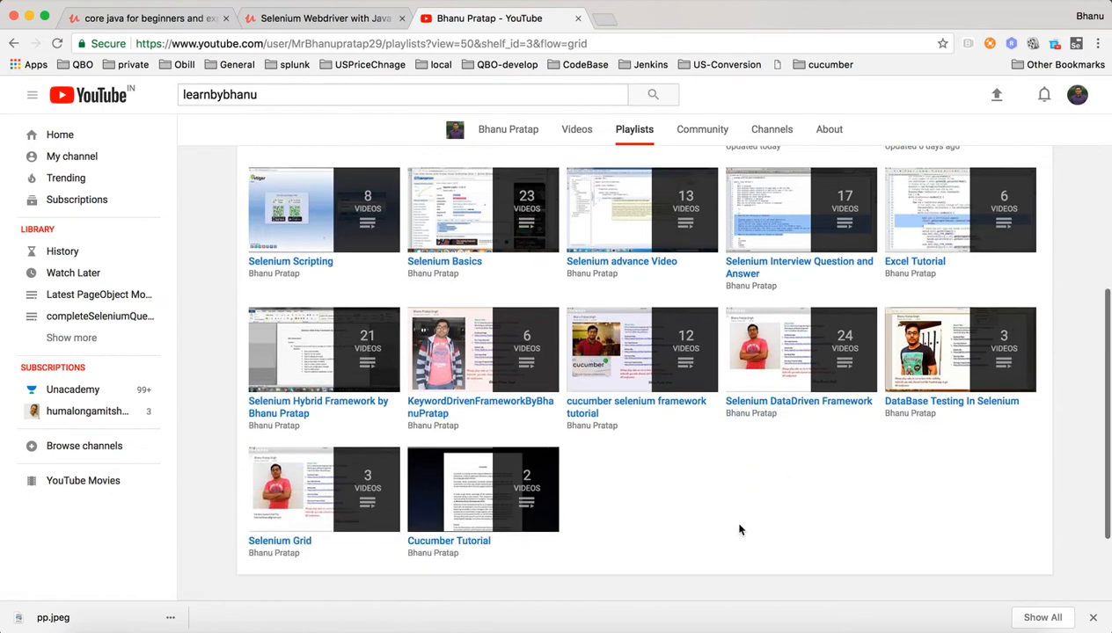
mouse_move(285, 552)
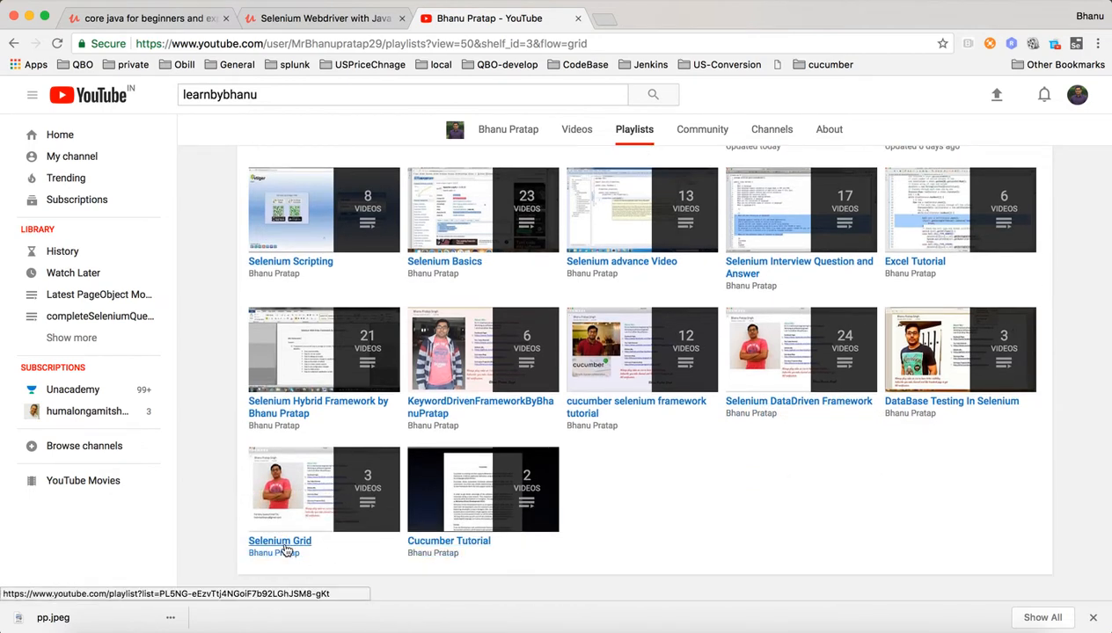
mouse_move(280, 541)
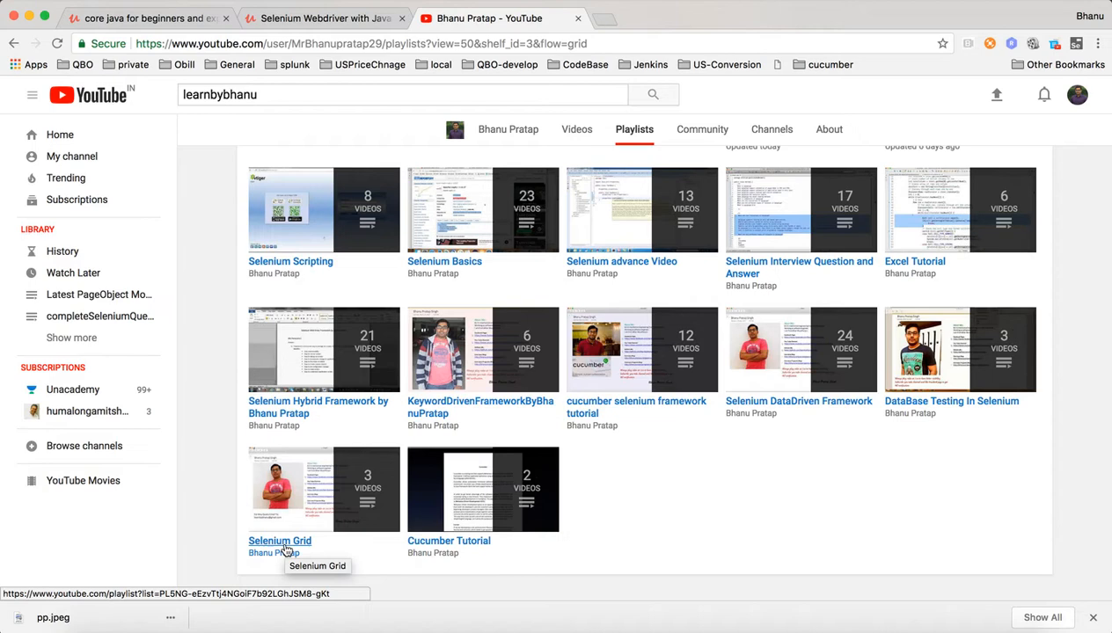
mouse_move(746, 467)
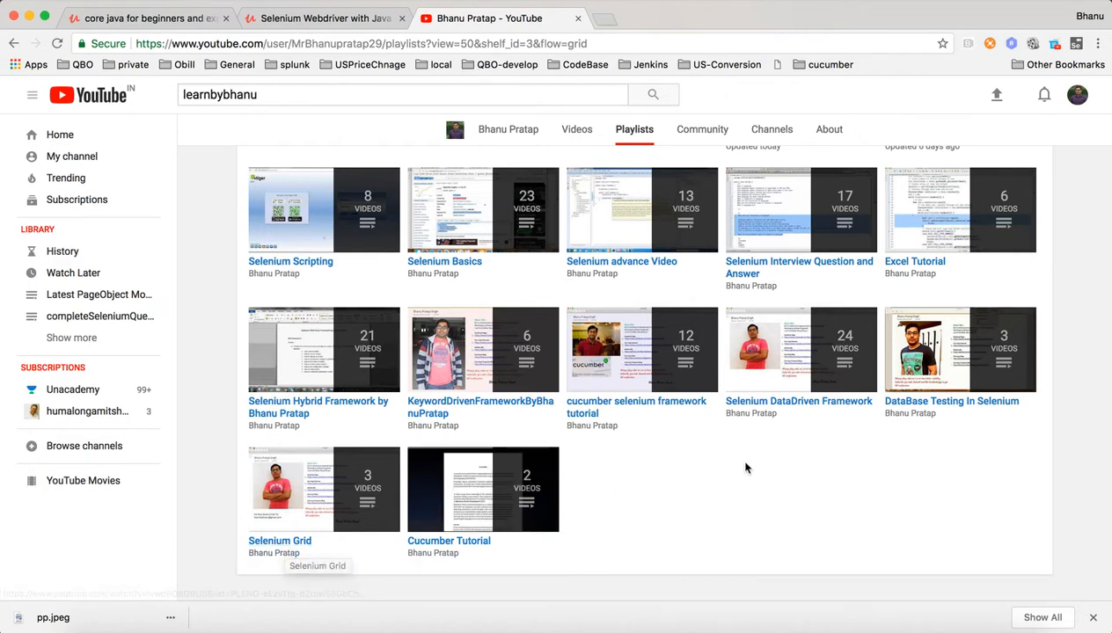
scroll(down, 3)
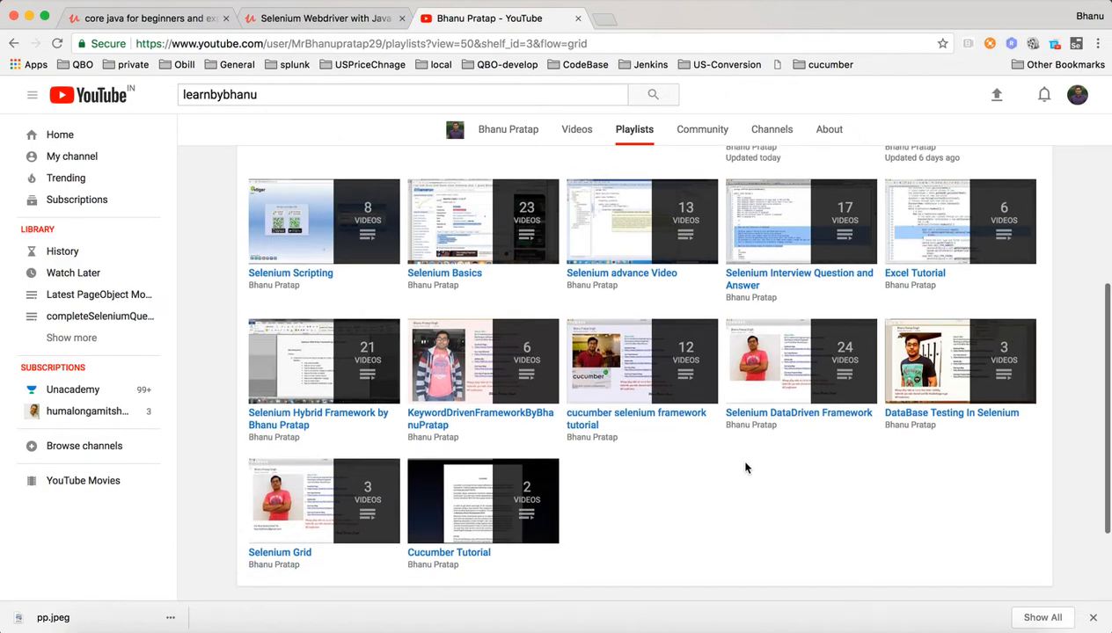
scroll(up, 3)
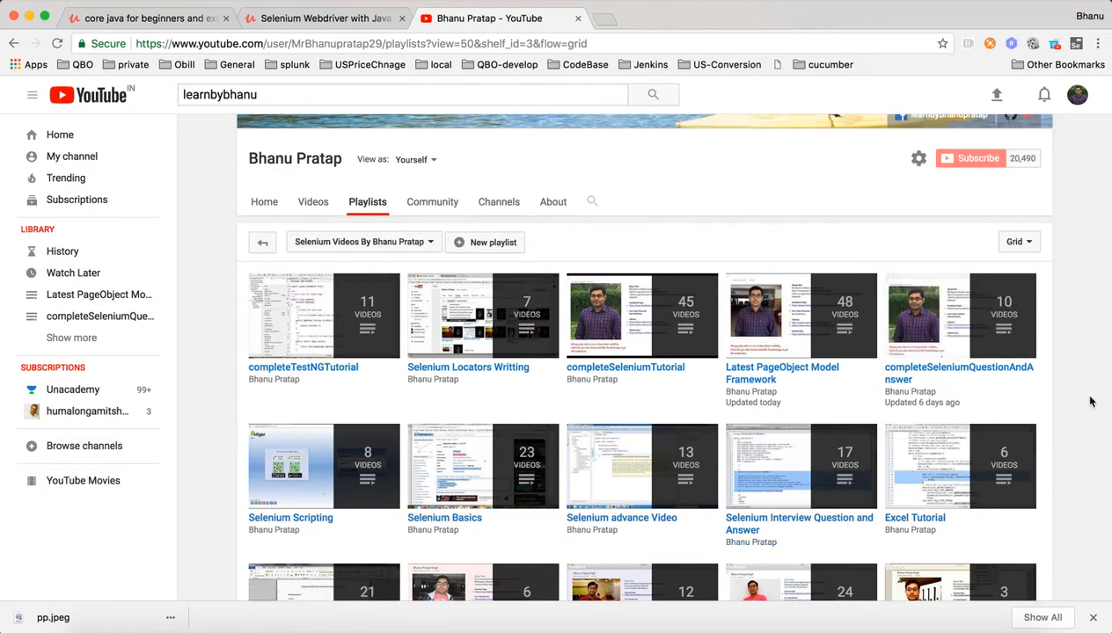
mouse_move(1082, 408)
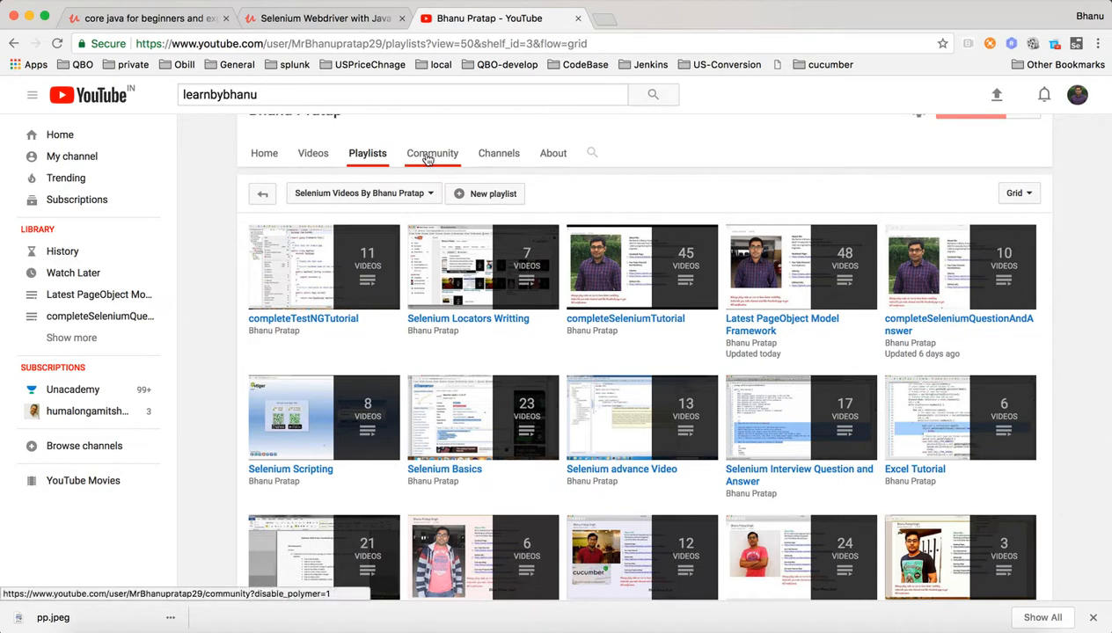
click(360, 192)
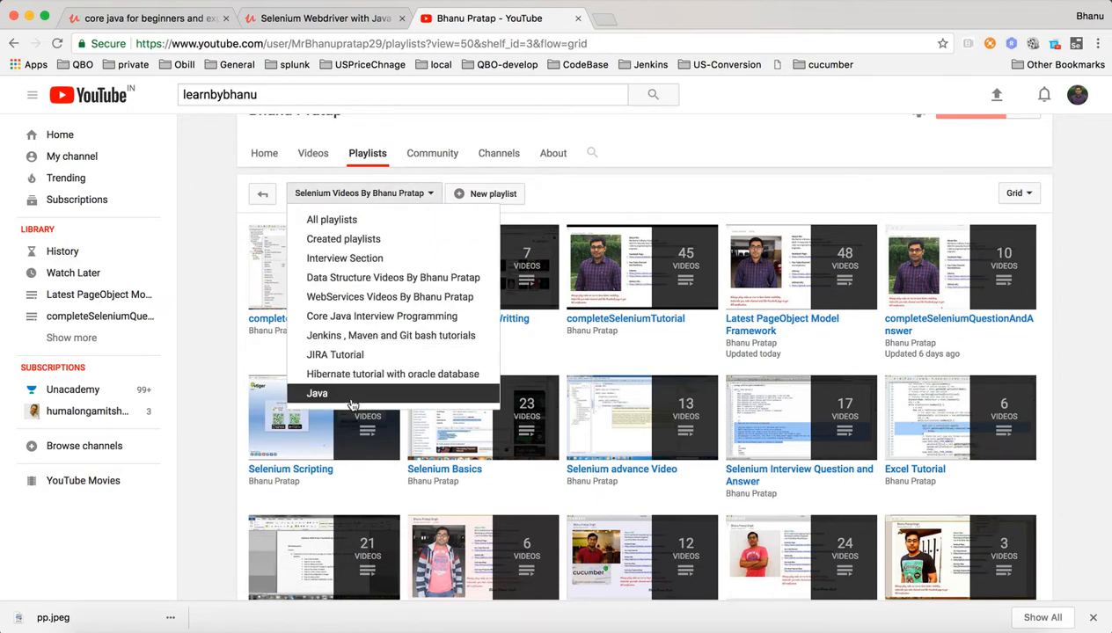
click(317, 394)
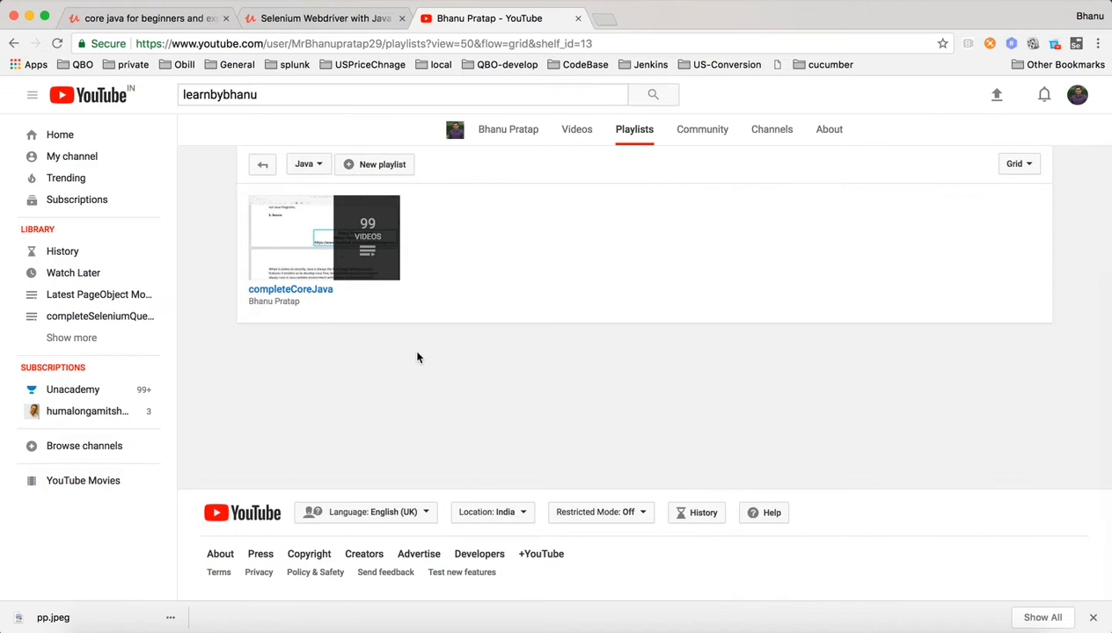
mouse_move(355, 314)
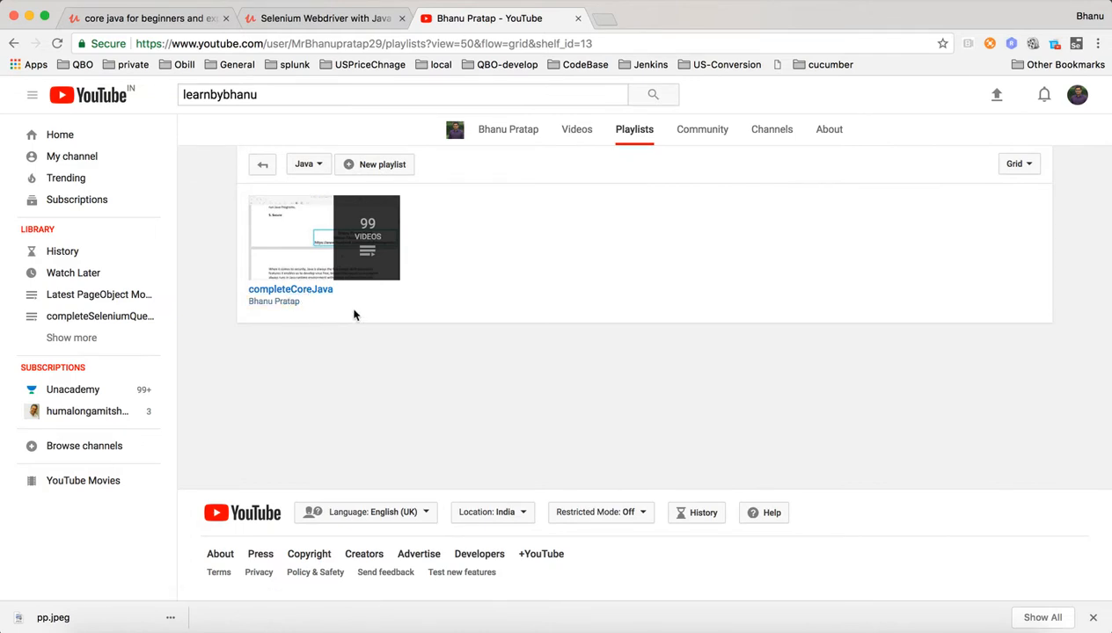
mouse_move(107, 63)
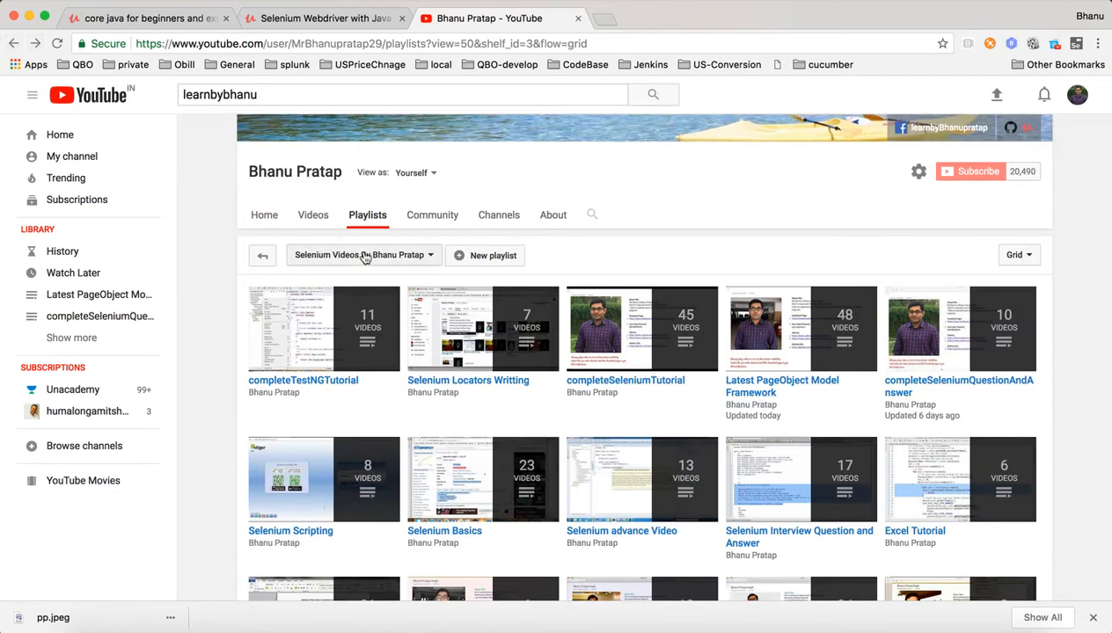
View the Jenkins, Maven and Git bash tutorials playlists, then go back to the Selenium category
click(363, 255)
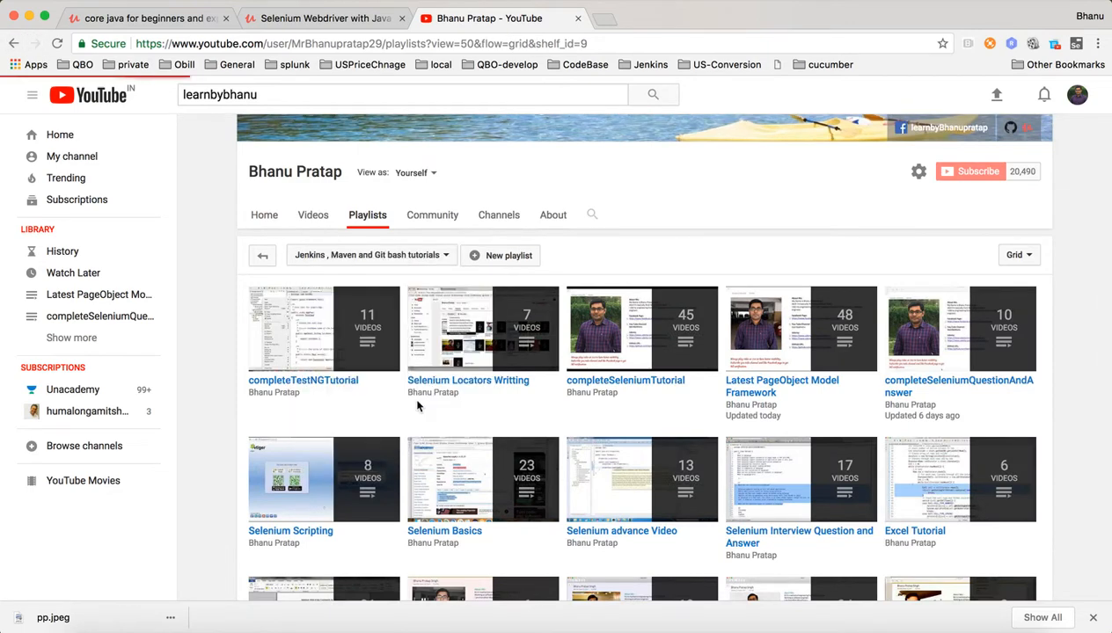
scroll(down, 3)
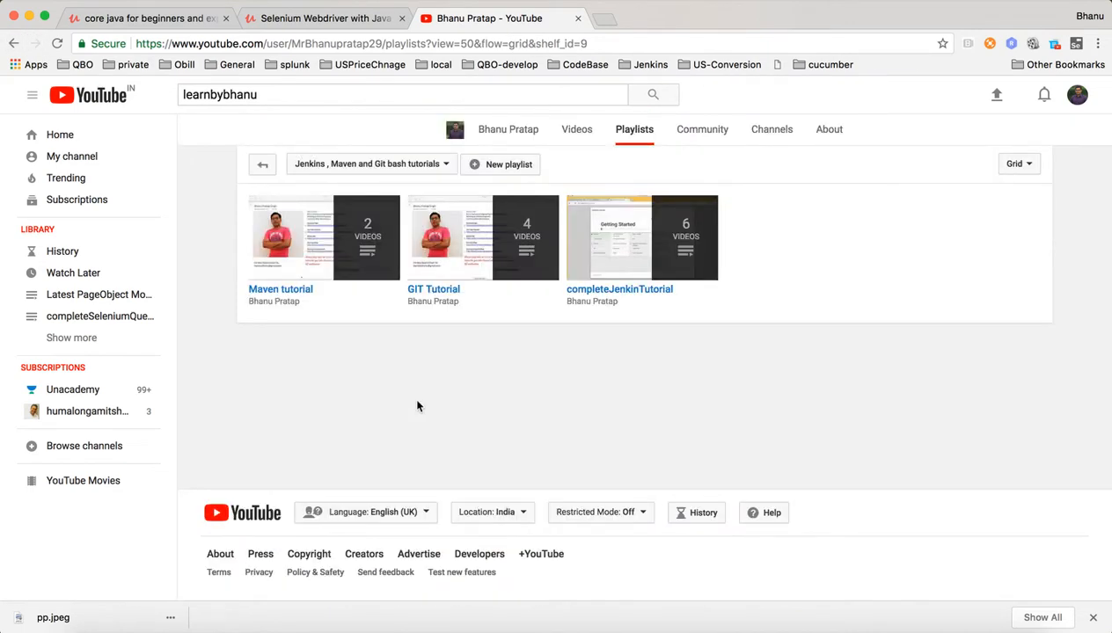
mouse_move(647, 302)
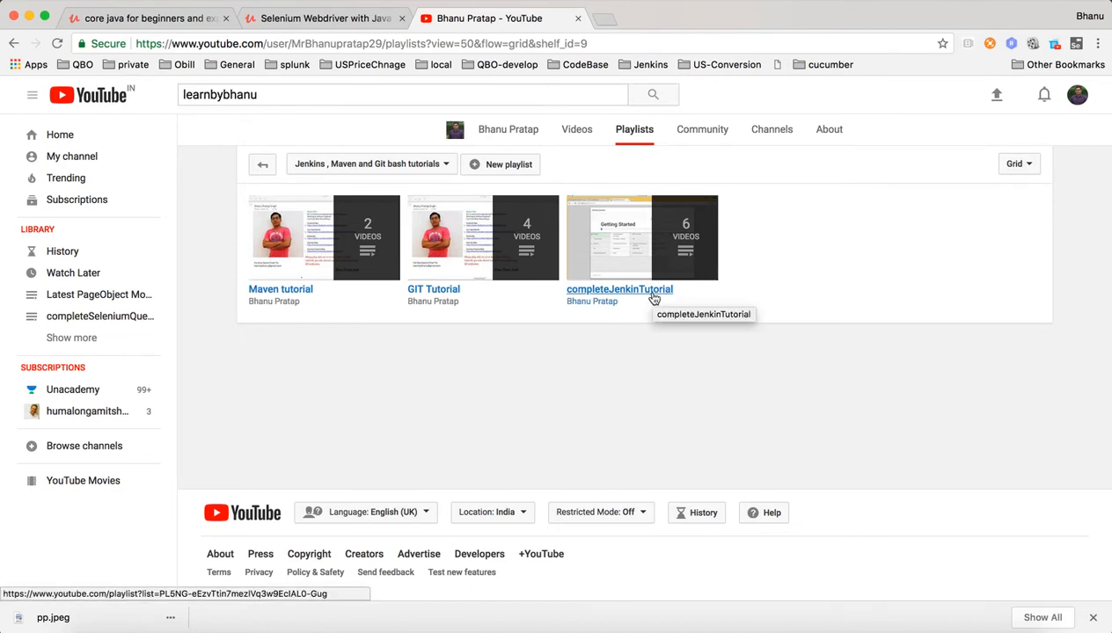
mouse_move(433, 295)
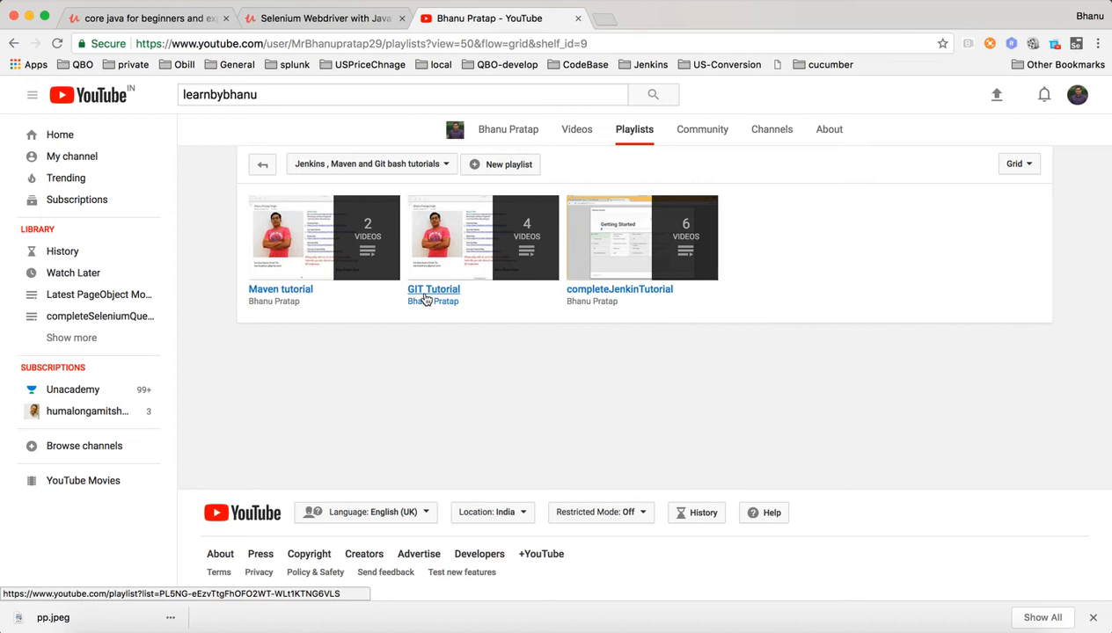
mouse_move(624, 329)
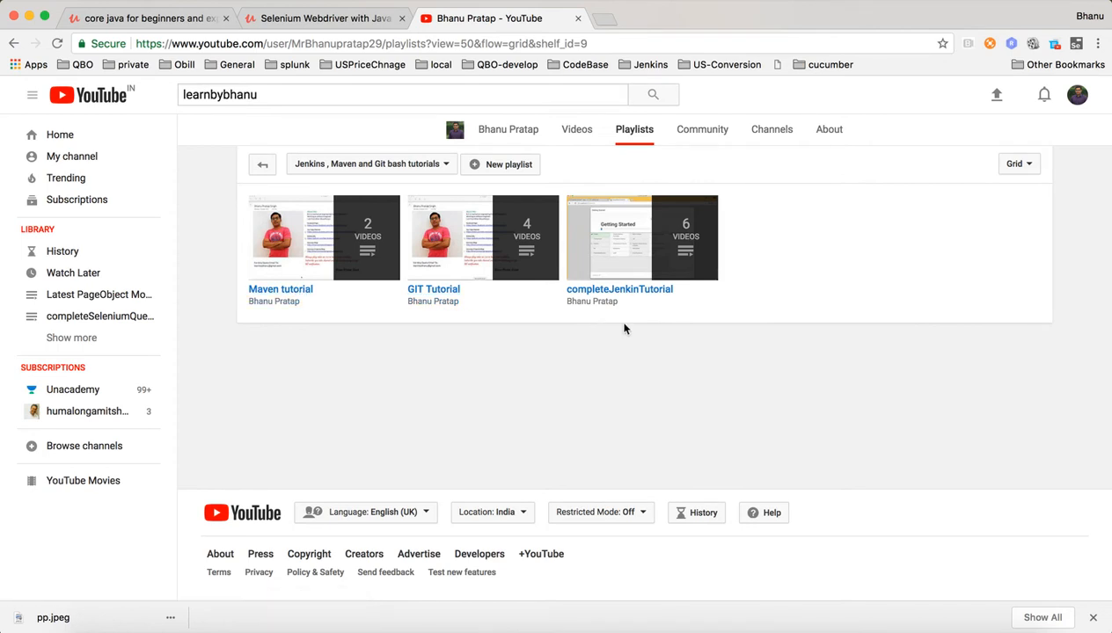
click(14, 42)
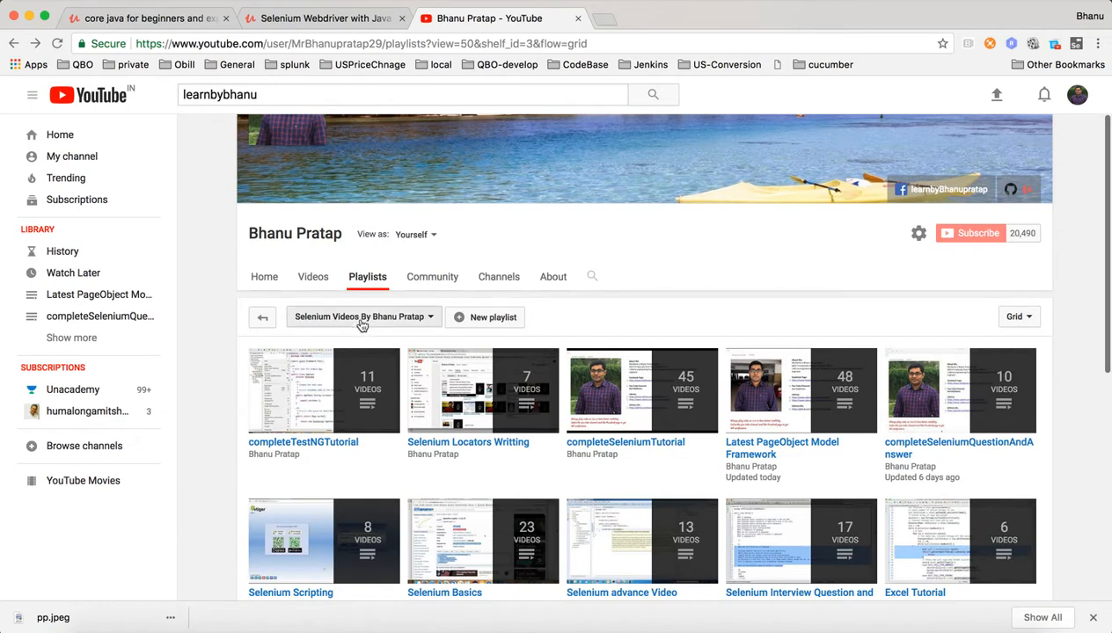
Show the Core Java Interview Programming category with its 25-video playlist, then go back
click(360, 317)
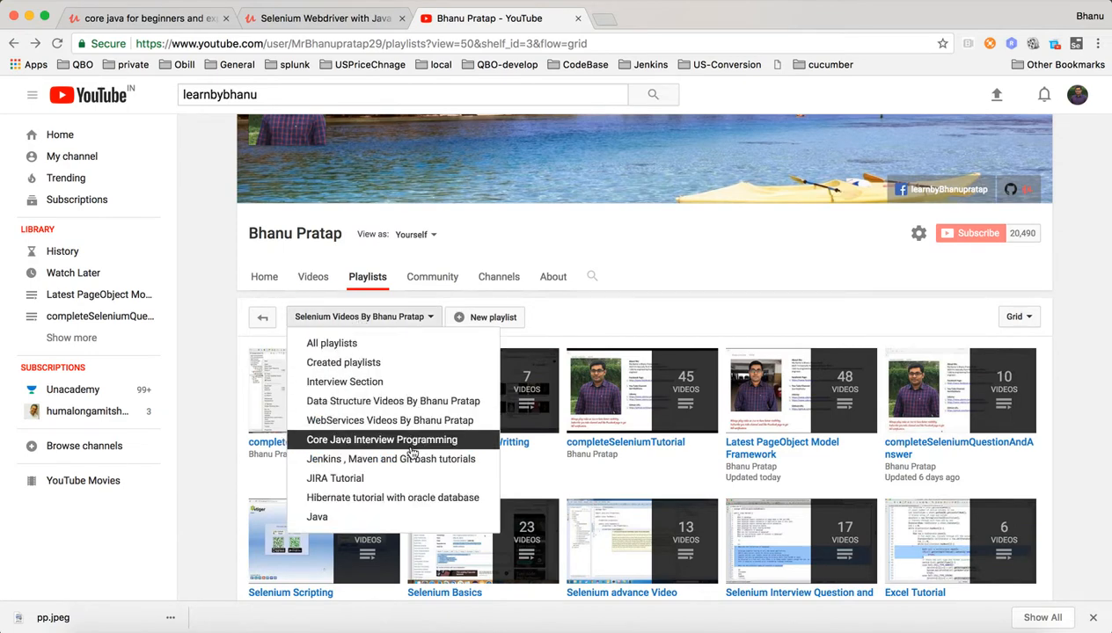
click(382, 440)
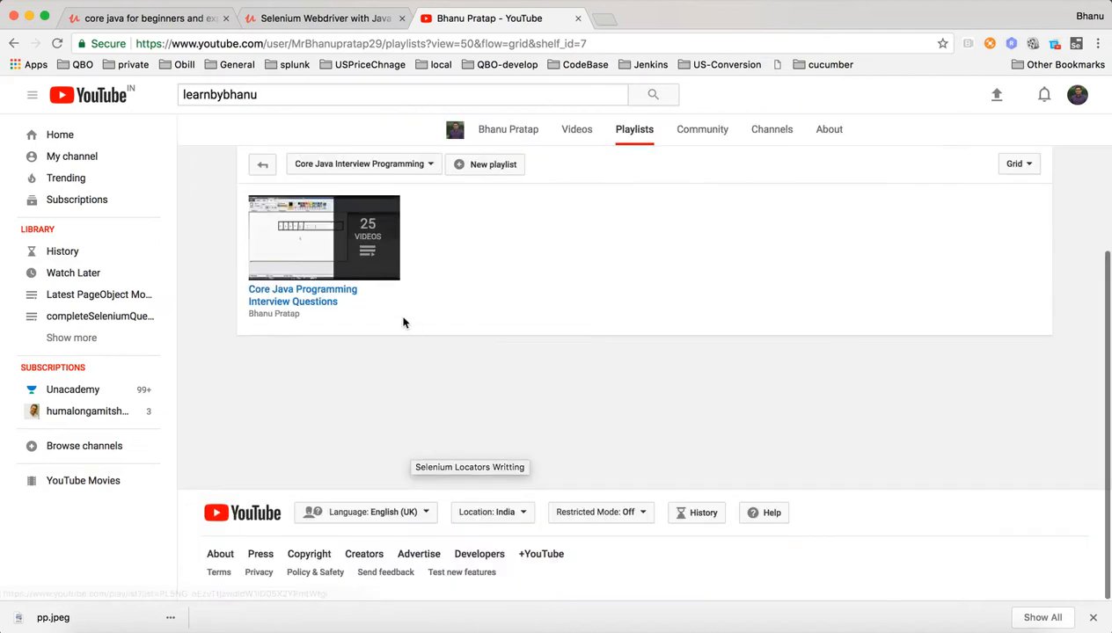
mouse_move(384, 313)
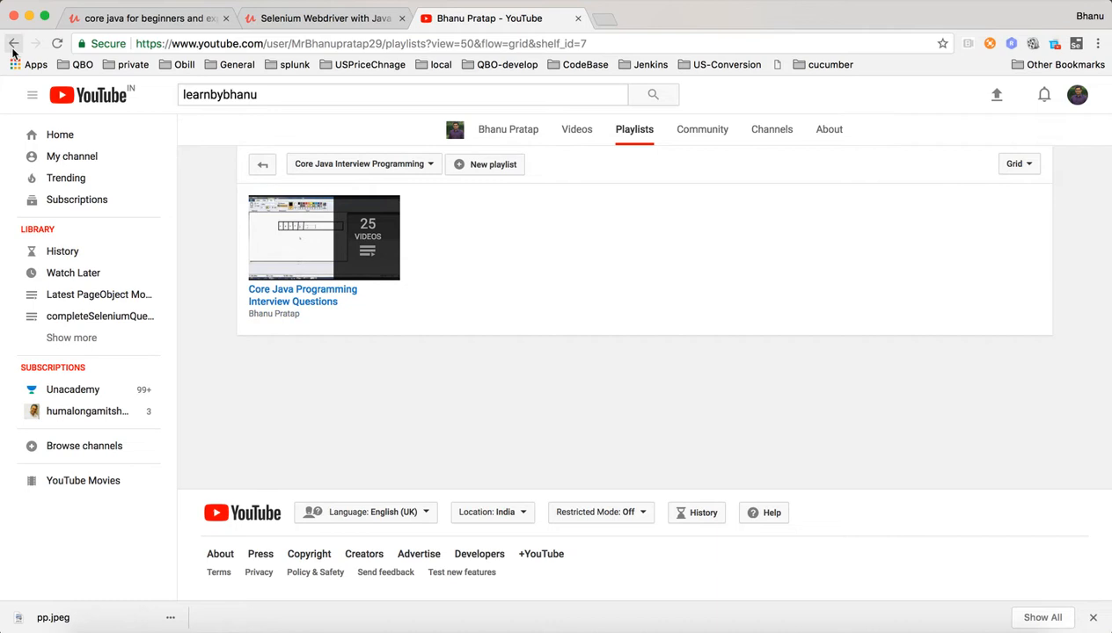
click(14, 43)
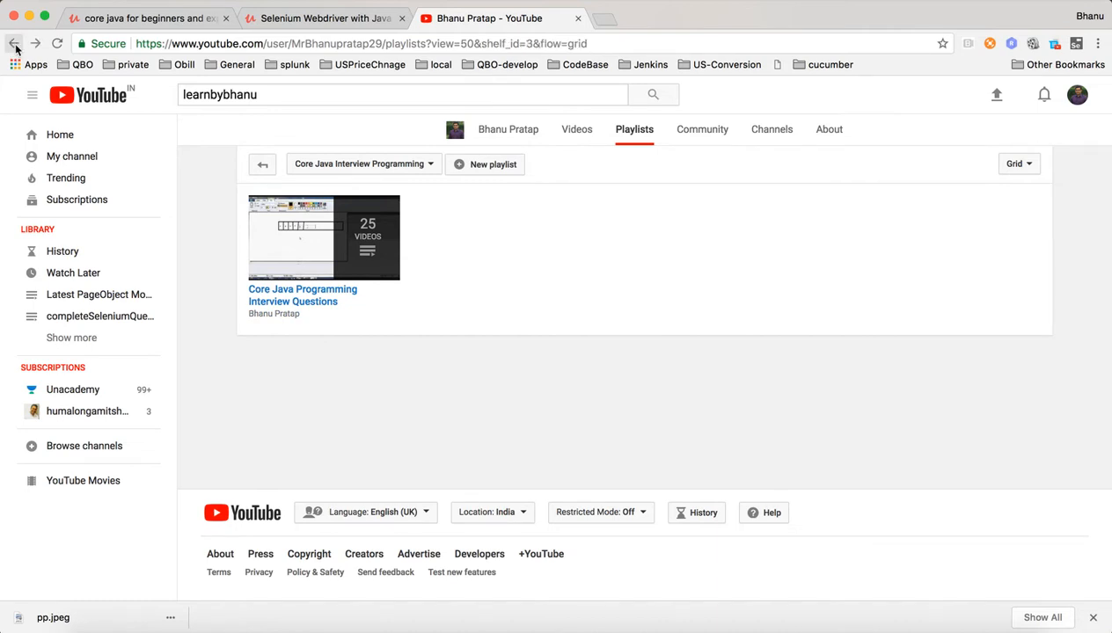
Return to the All playlists view and bring up the playlist category list
click(14, 43)
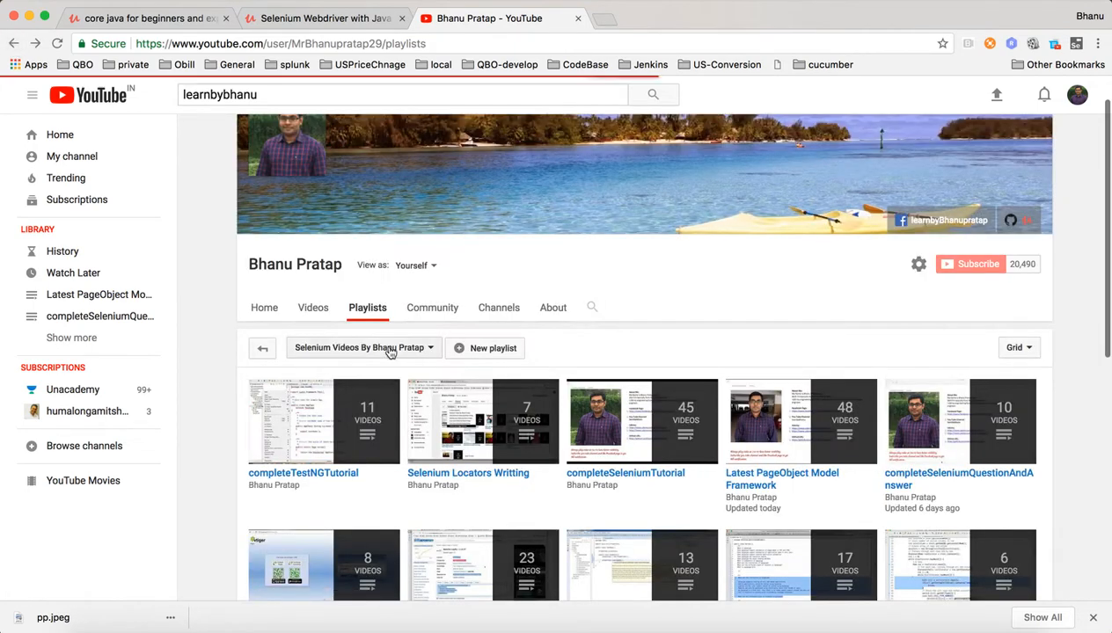
mouse_move(402, 352)
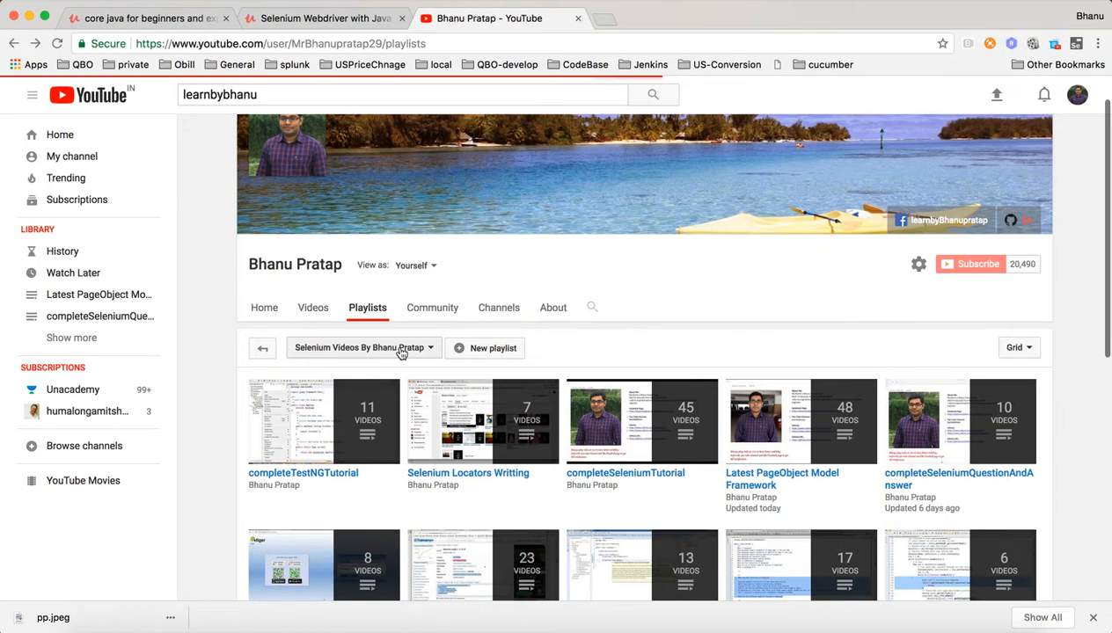
scroll(down, 3)
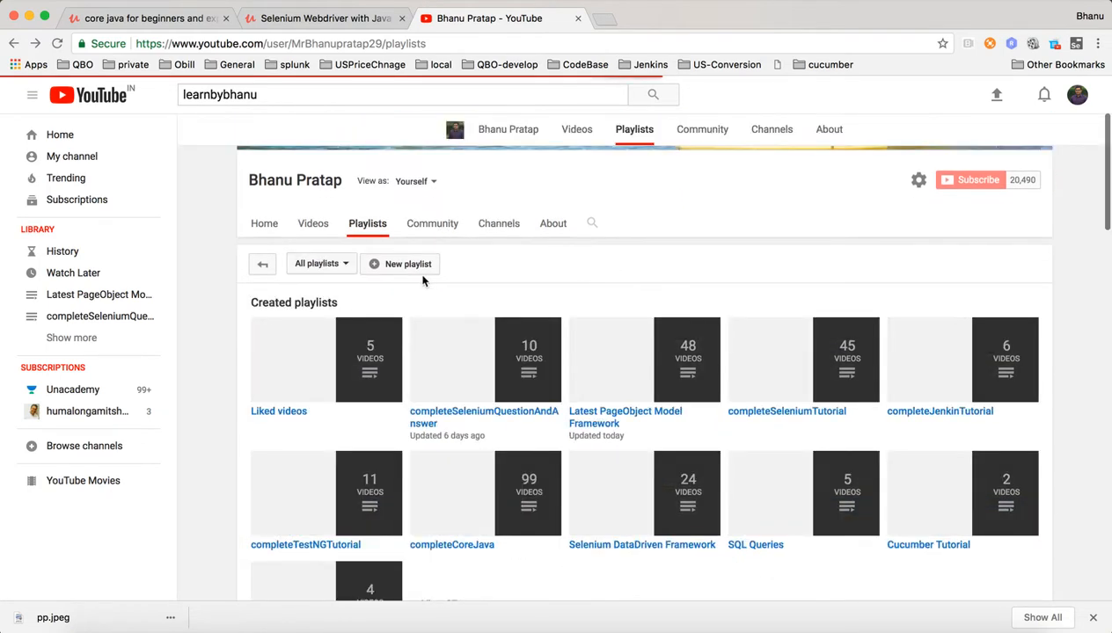
mouse_move(330, 268)
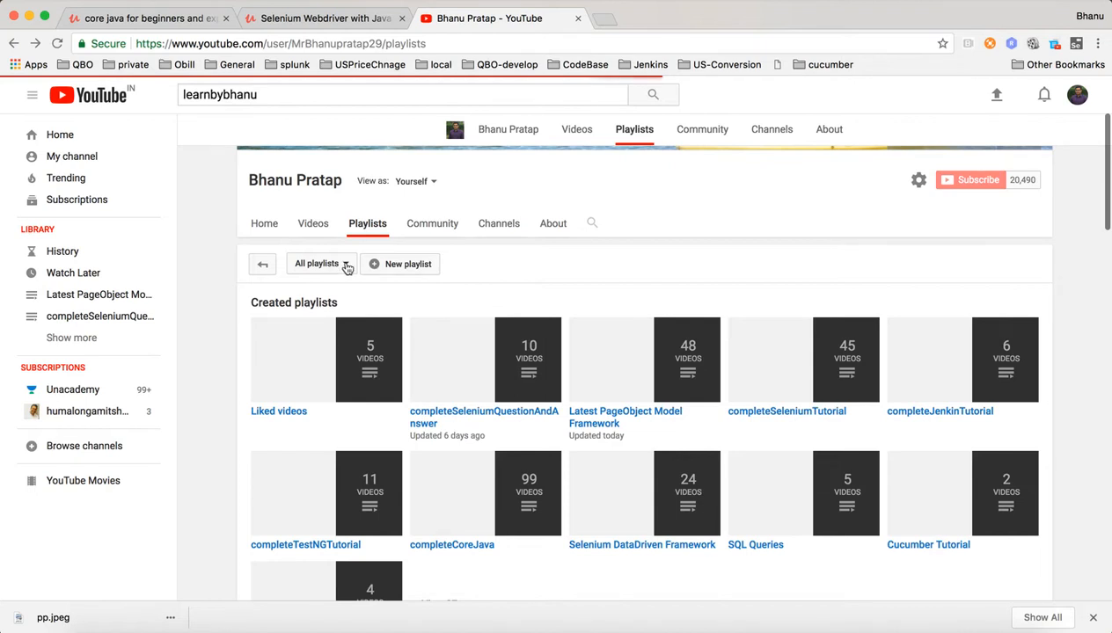
click(320, 264)
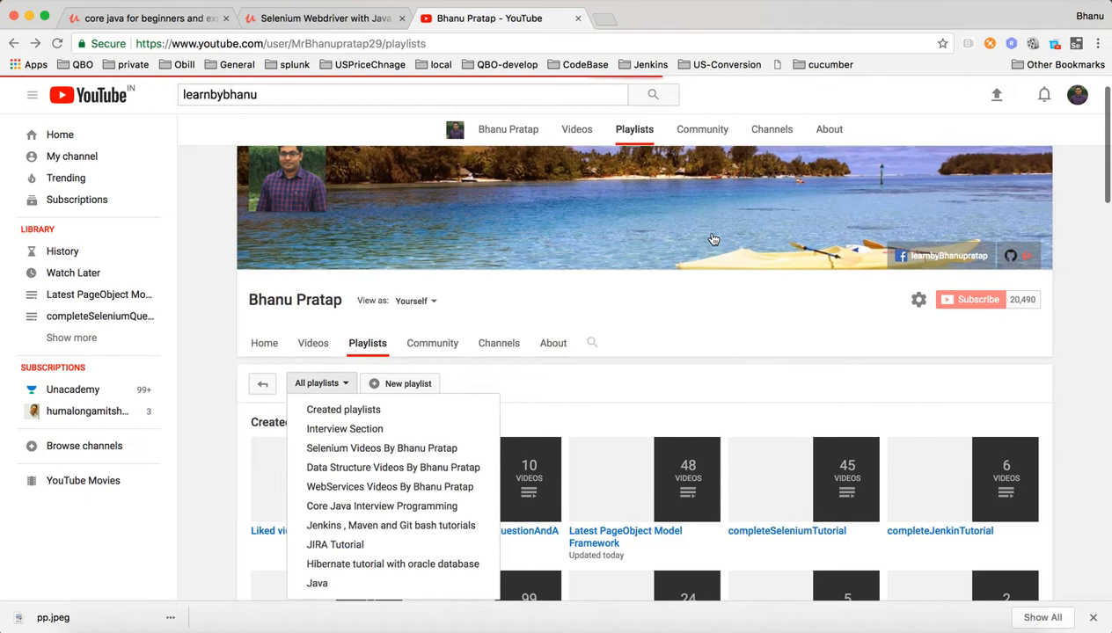
click(320, 384)
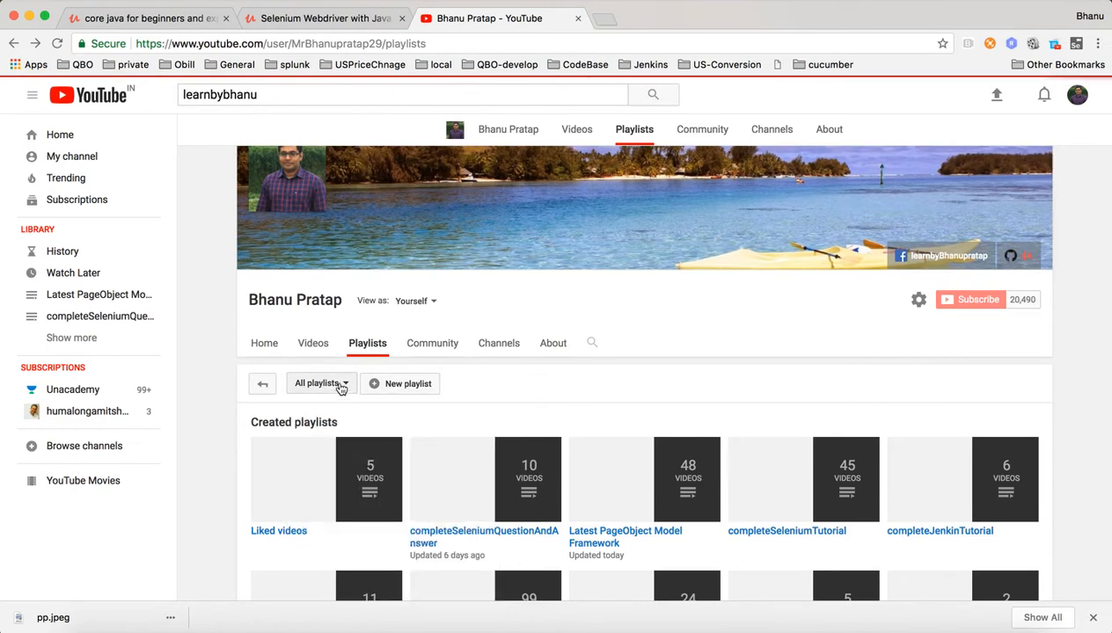
click(320, 384)
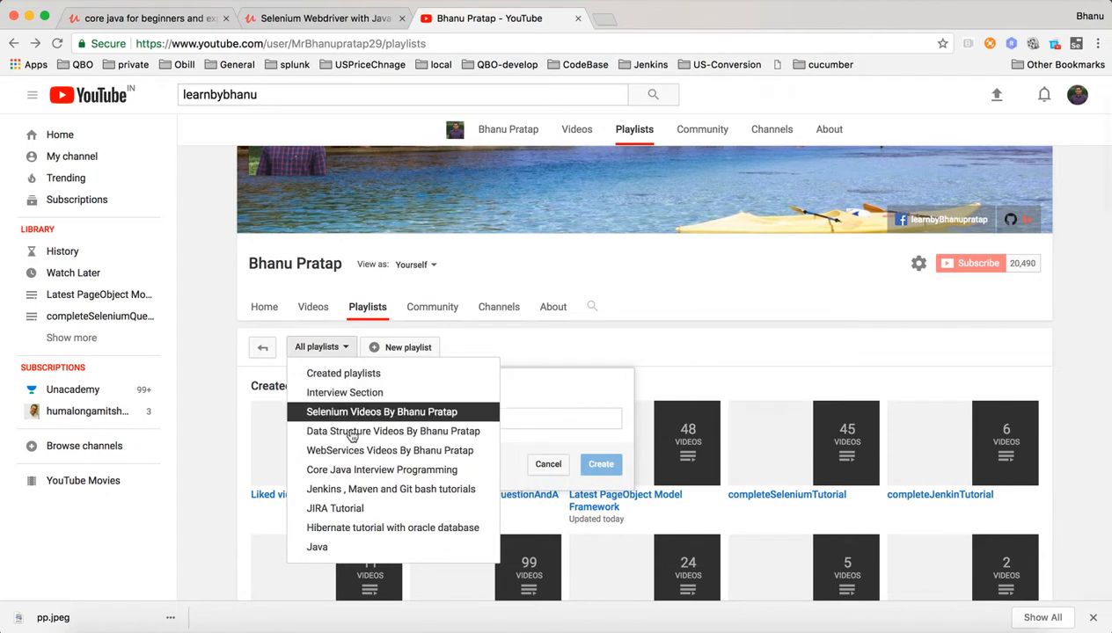
mouse_move(391, 450)
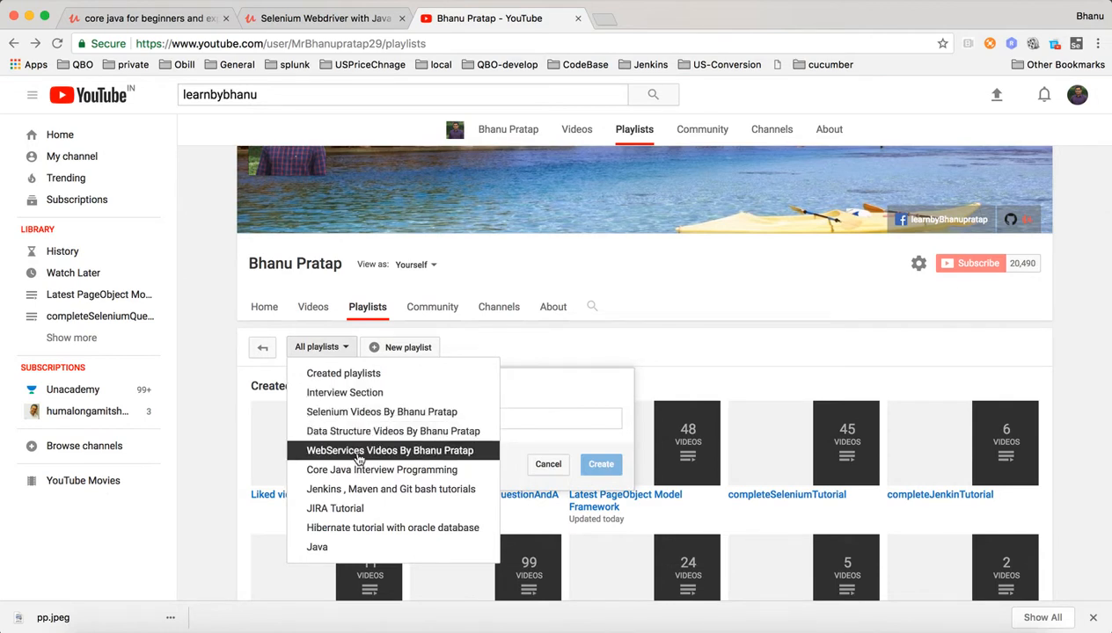
Show the WebServices category with Postman, restAPIAutomation(Latest) and RestAssured framework playlists
click(388, 450)
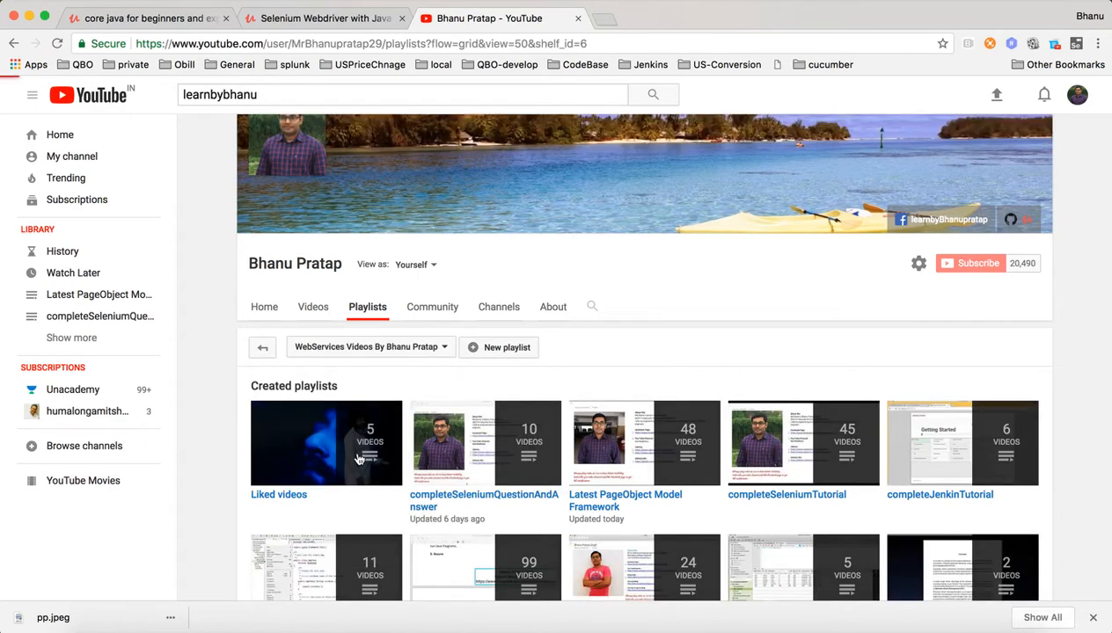
scroll(down, 3)
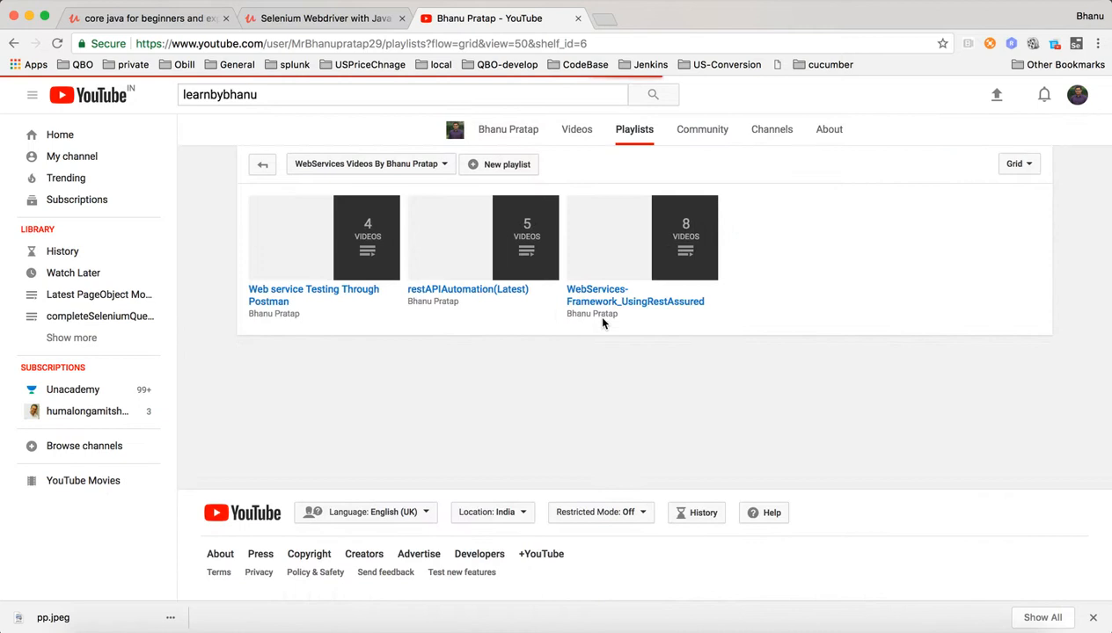
mouse_move(630, 394)
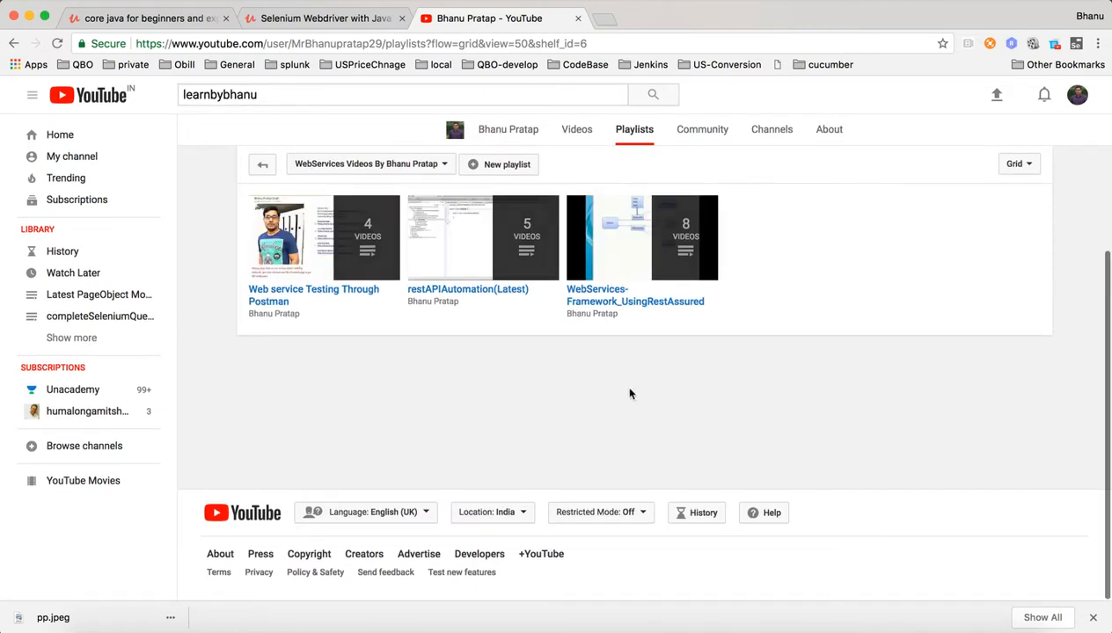
mouse_move(495, 299)
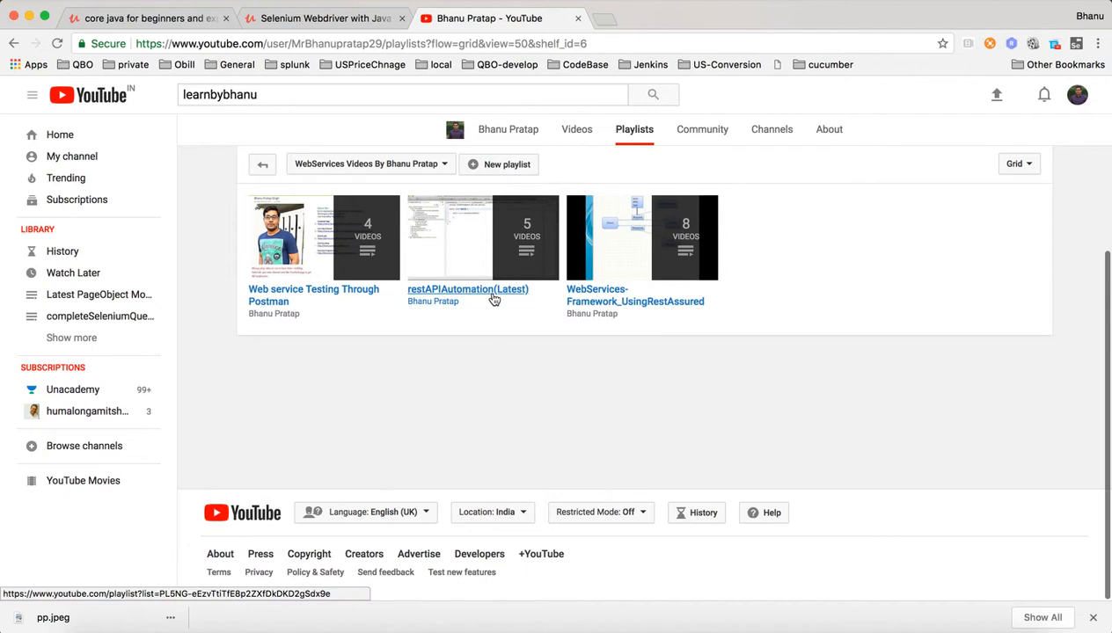
mouse_move(468, 295)
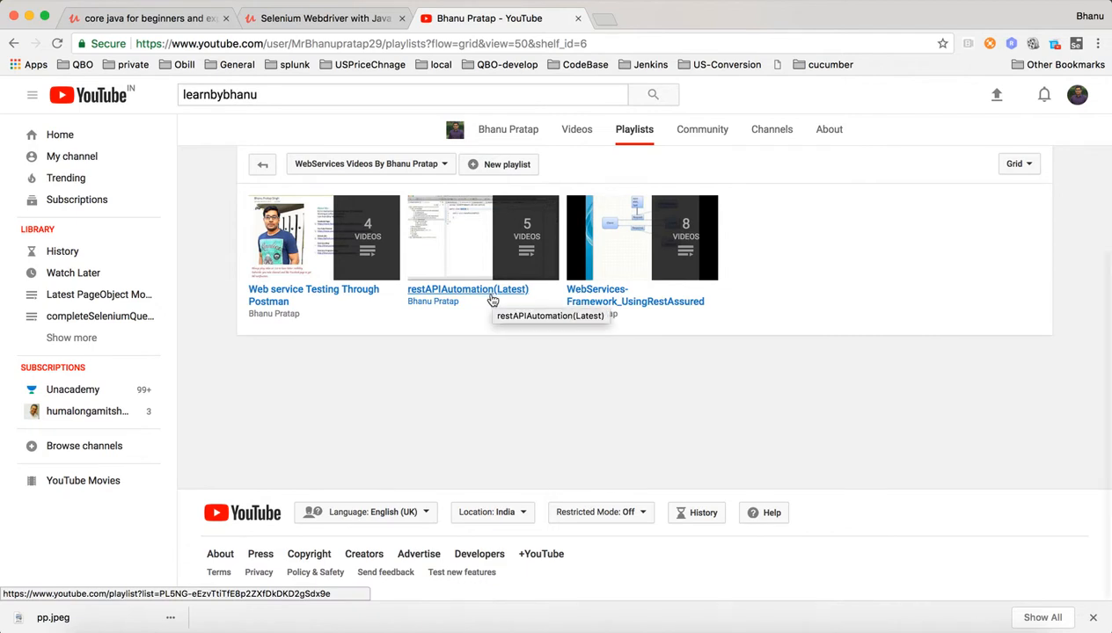
mouse_move(496, 310)
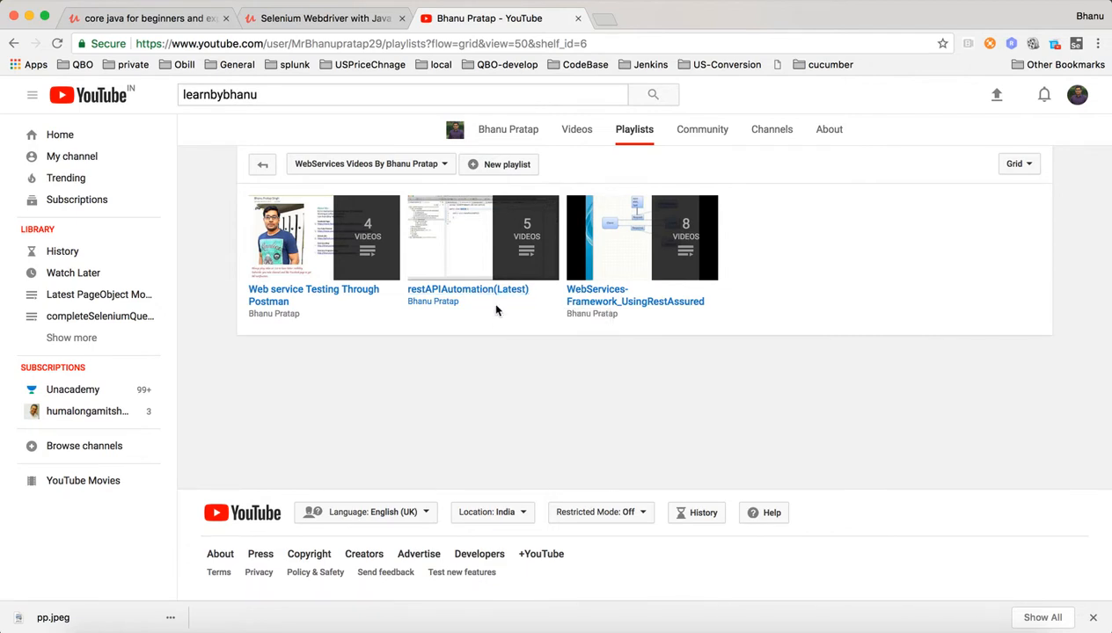
mouse_move(500, 323)
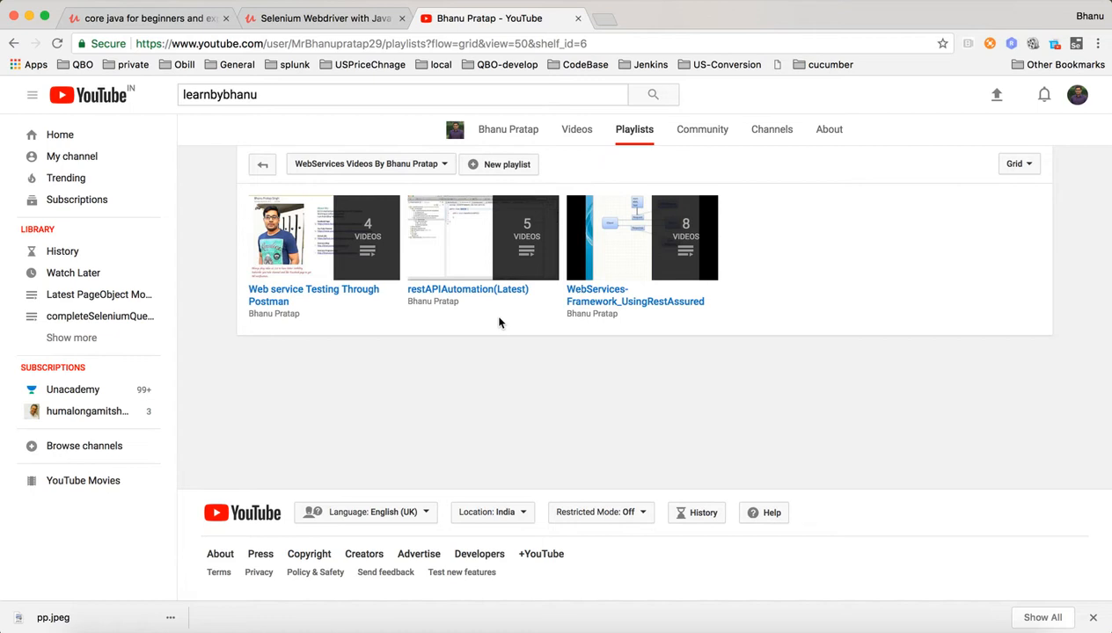
mouse_move(468, 288)
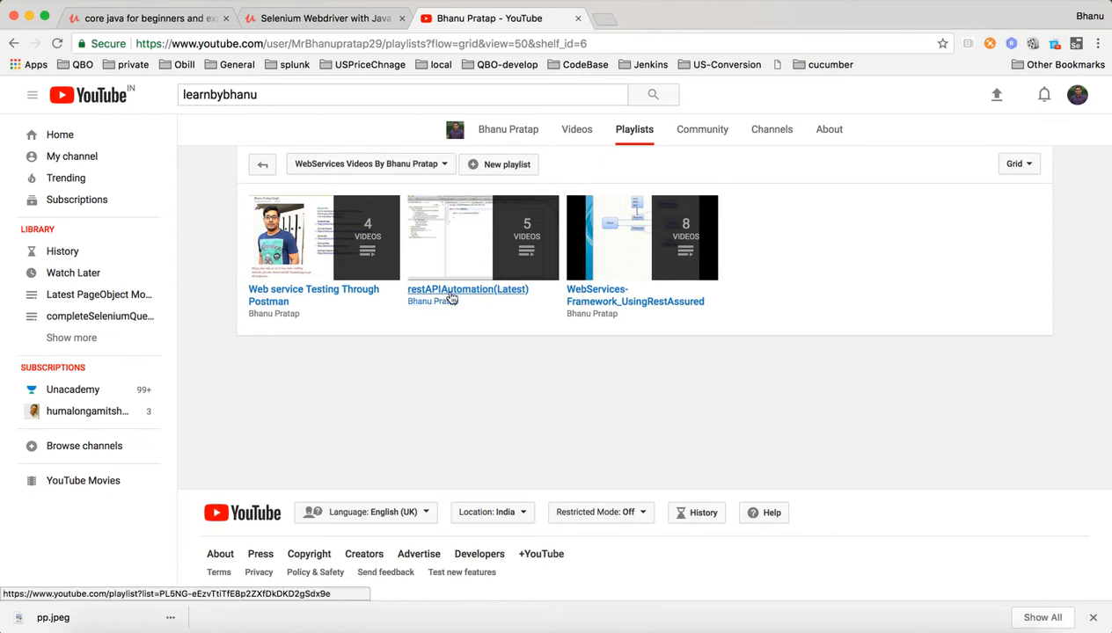
mouse_move(451, 297)
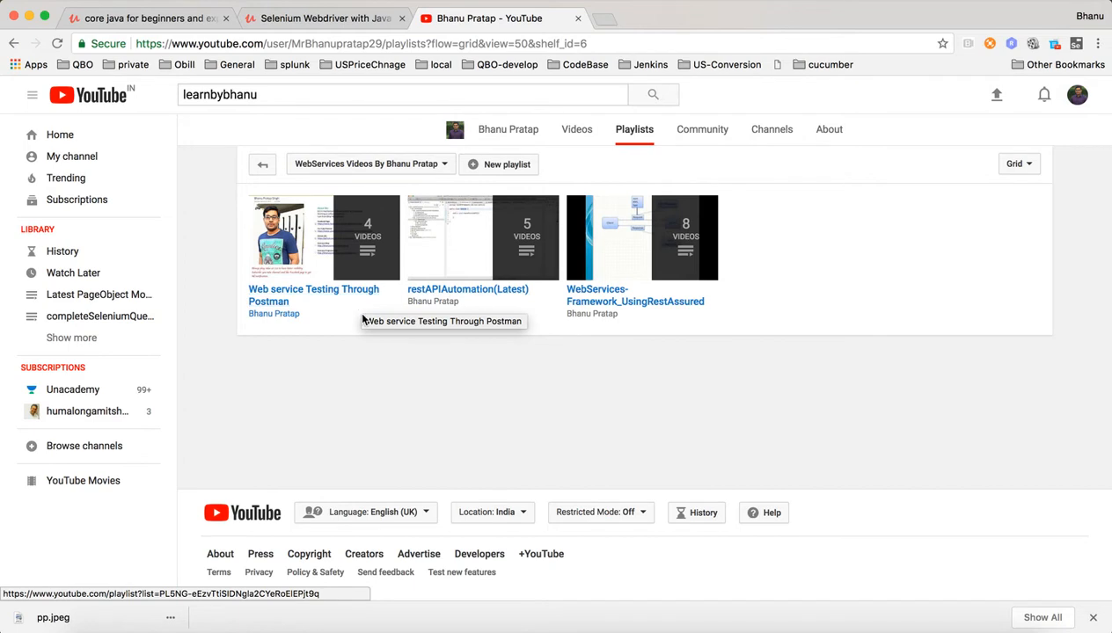
mouse_move(362, 324)
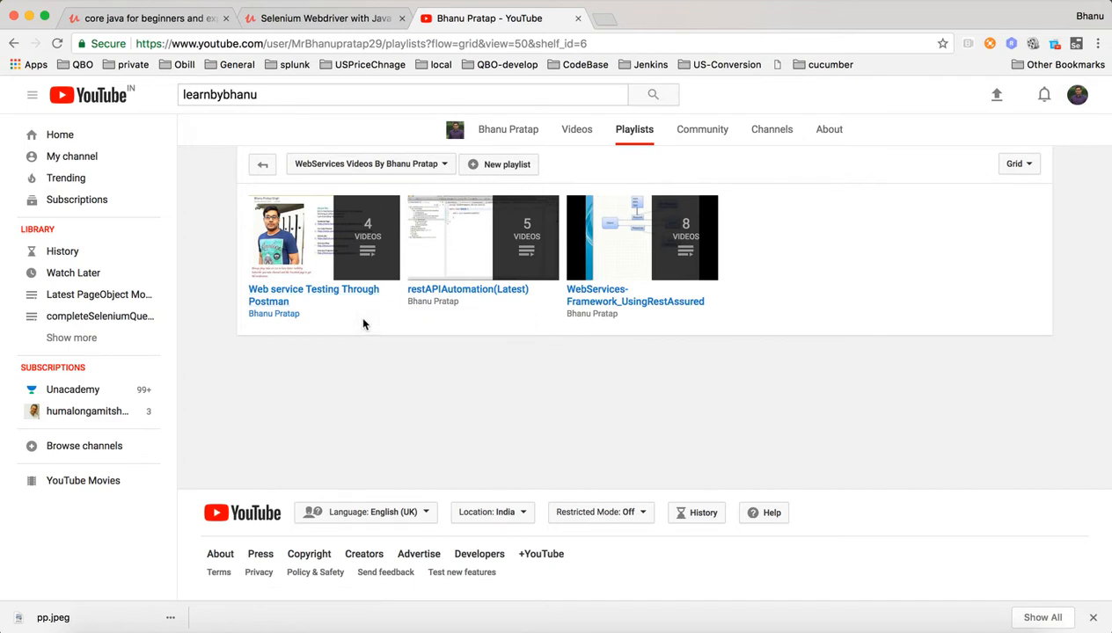
mouse_move(332, 303)
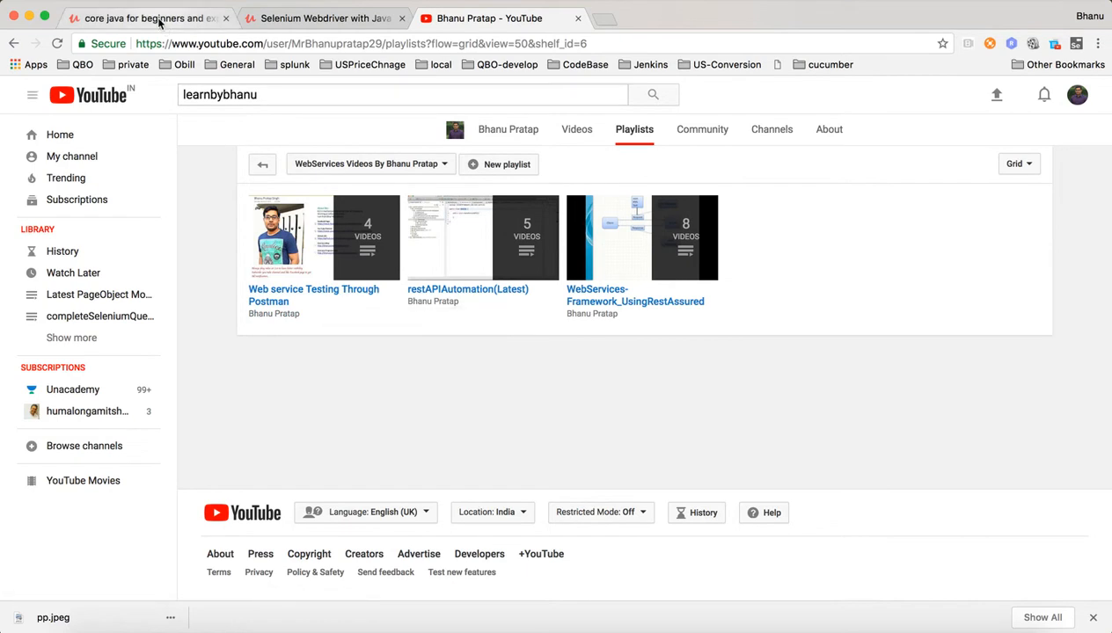
Look over the Udemy Core Java course curriculum, then switch to the Selenium course page
click(144, 17)
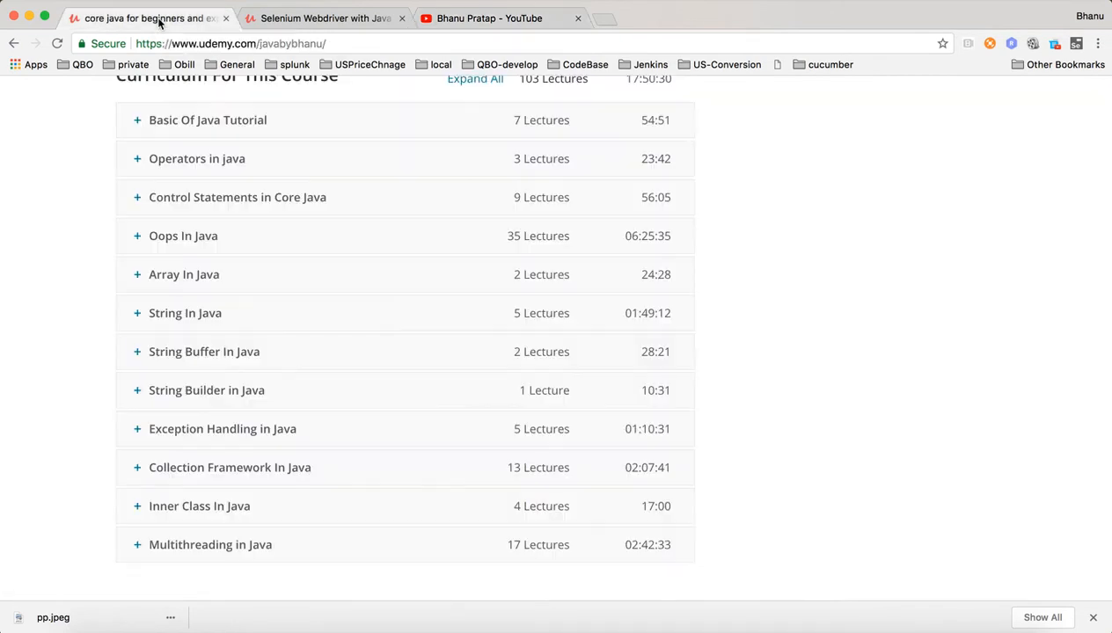
scroll(up, 3)
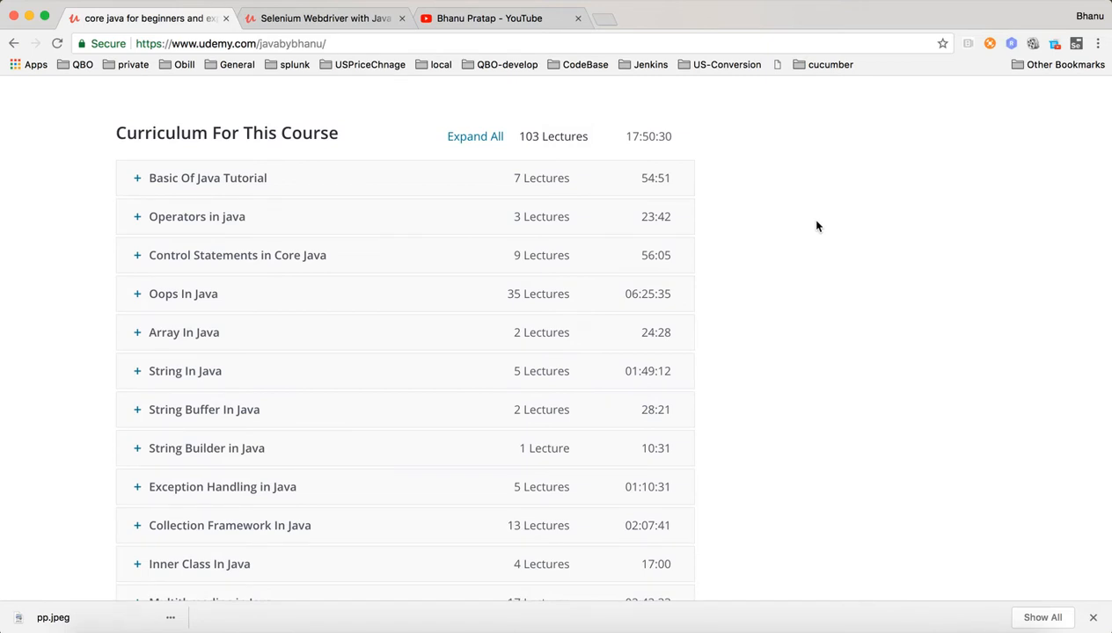
mouse_move(443, 188)
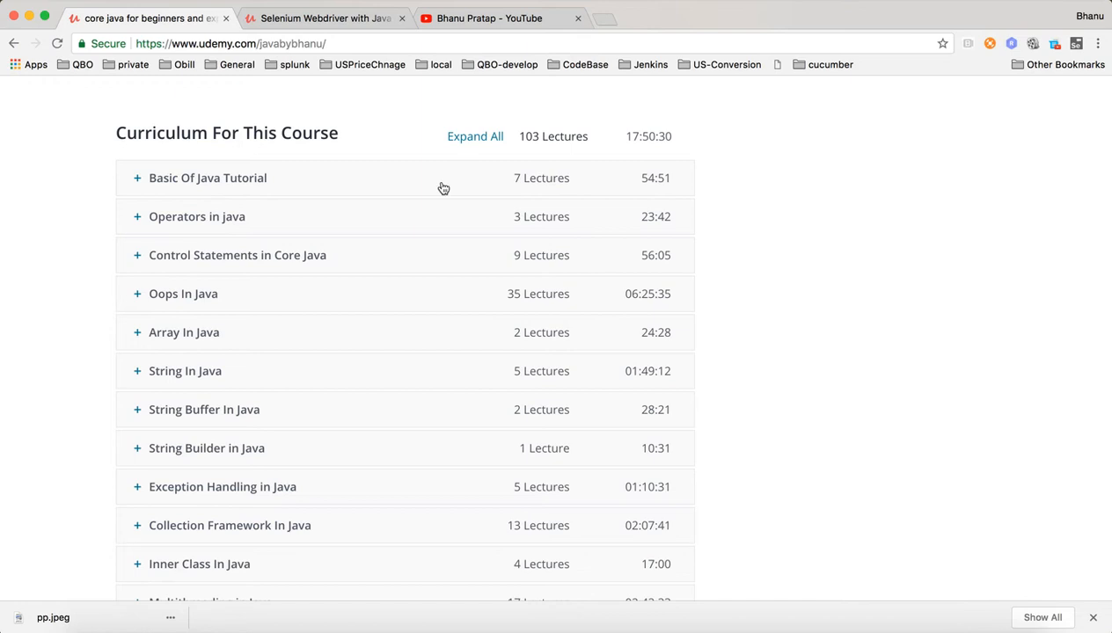
click(231, 42)
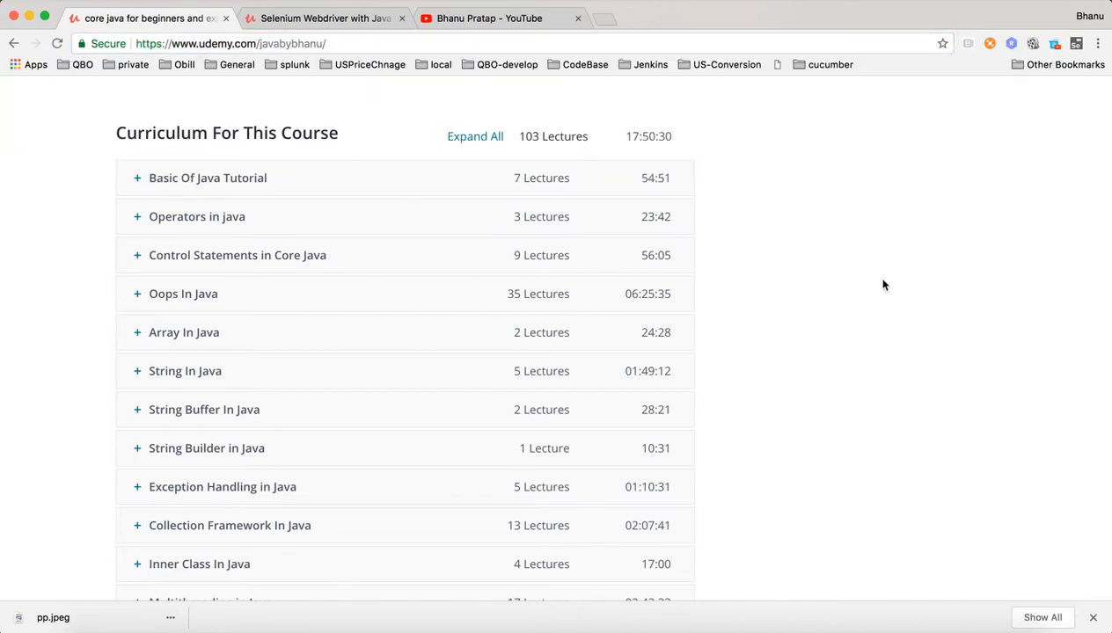
mouse_move(290, 436)
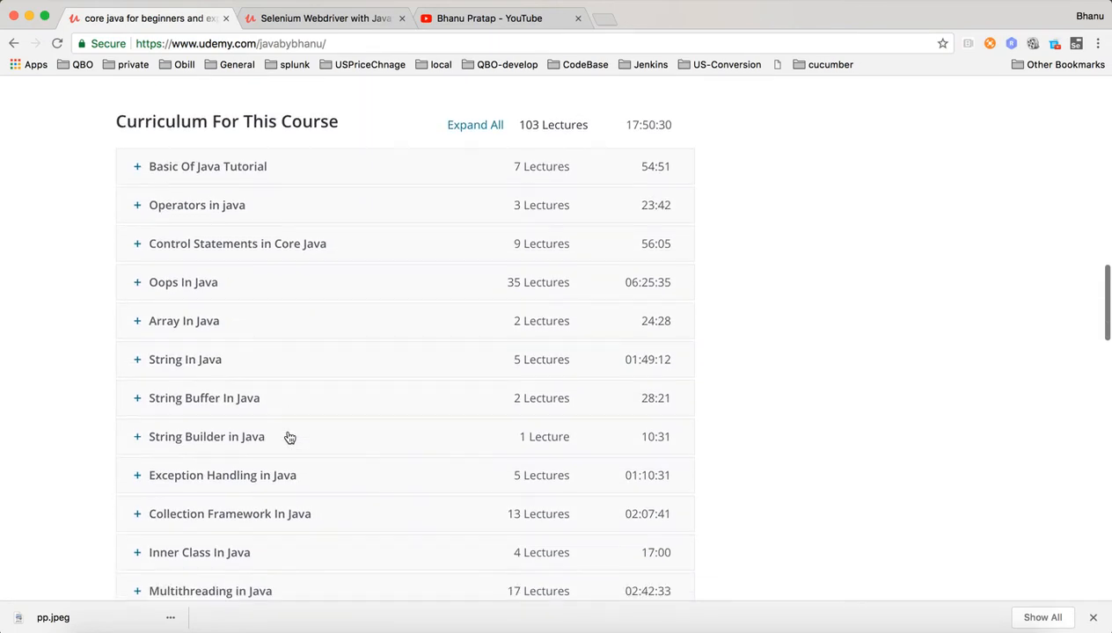
scroll(down, 3)
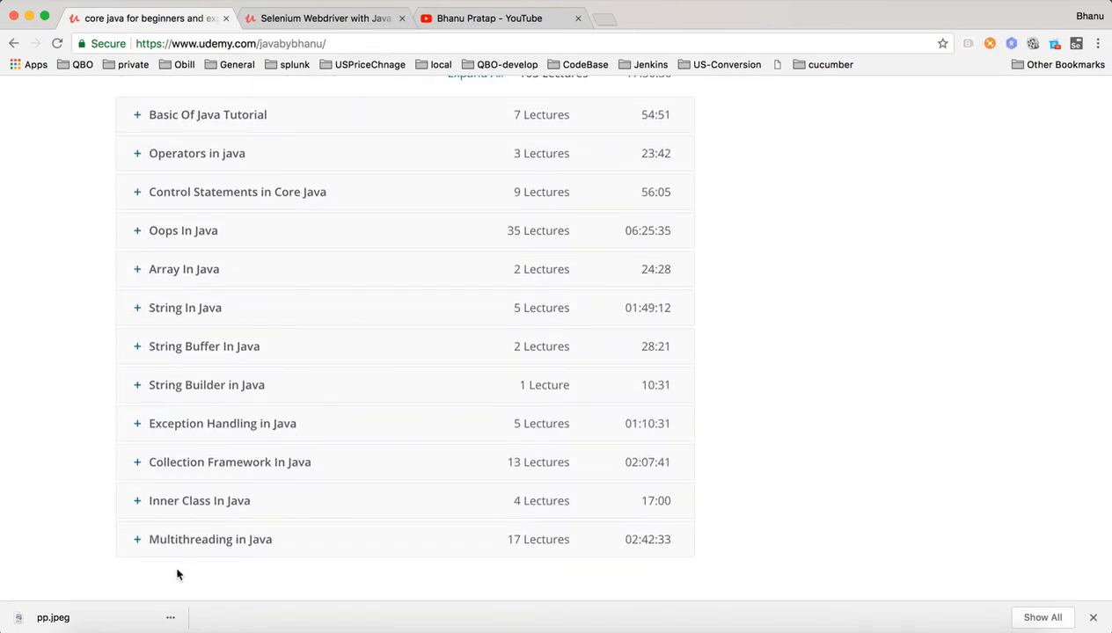
mouse_move(295, 568)
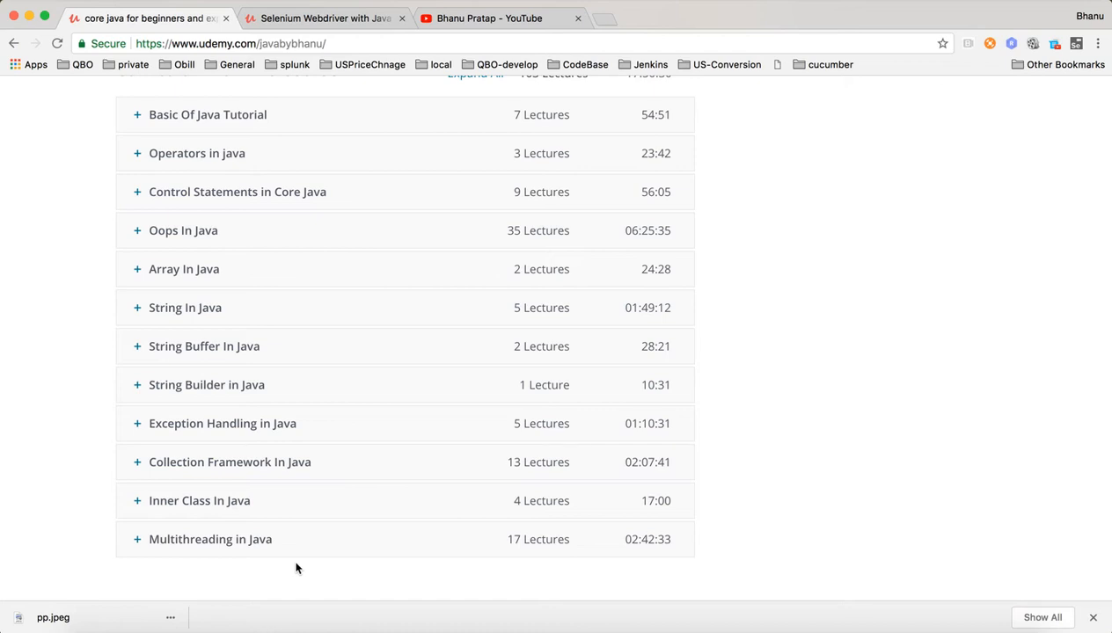
mouse_move(210, 564)
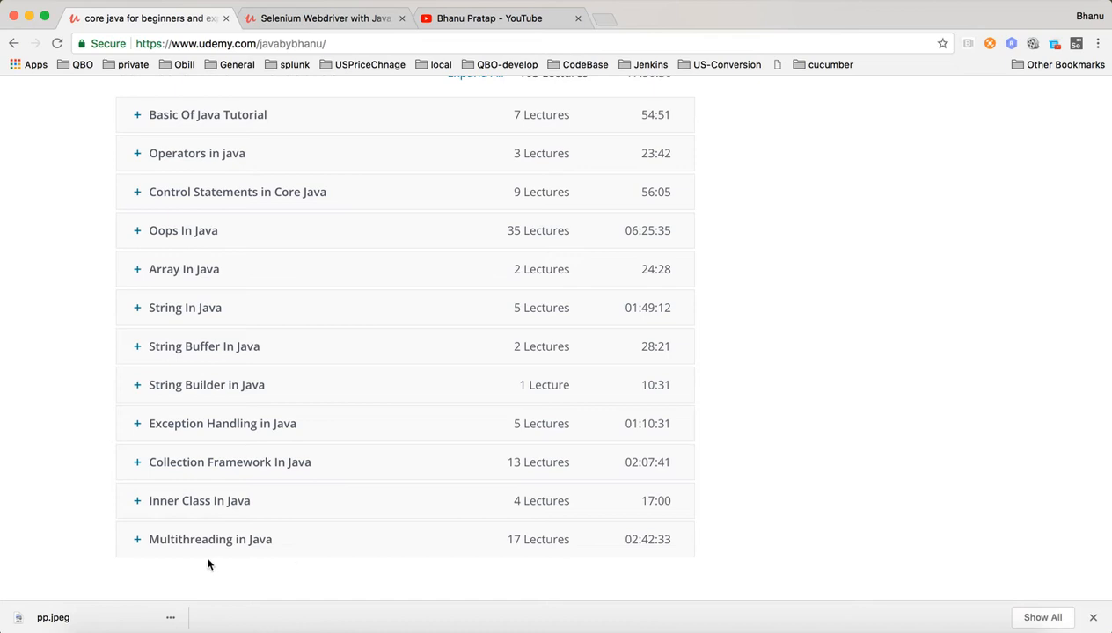
mouse_move(482, 351)
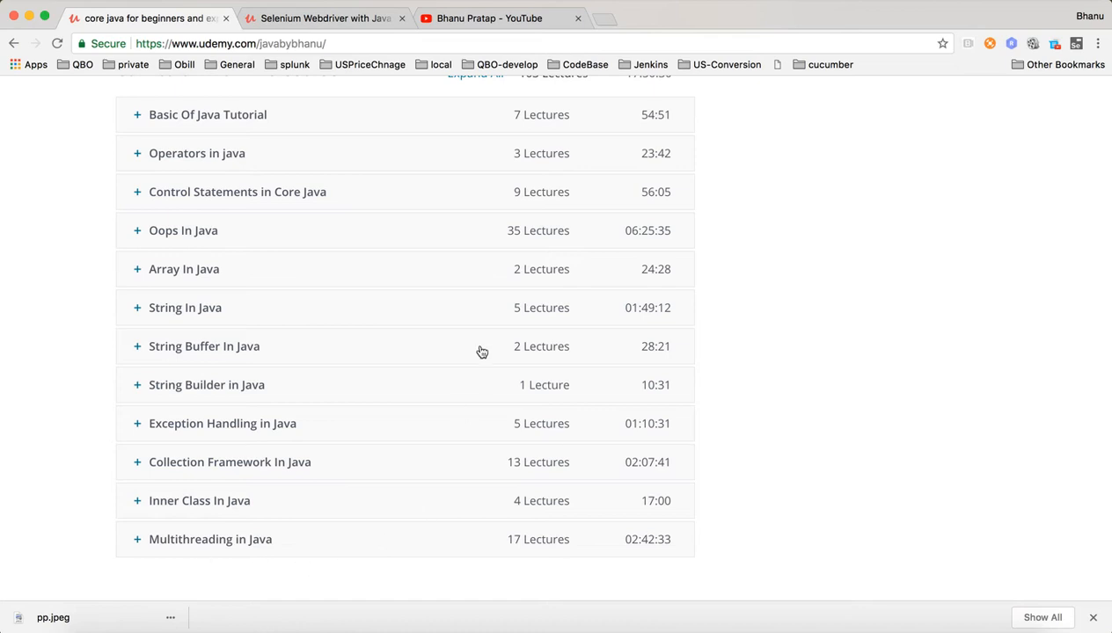
mouse_move(478, 318)
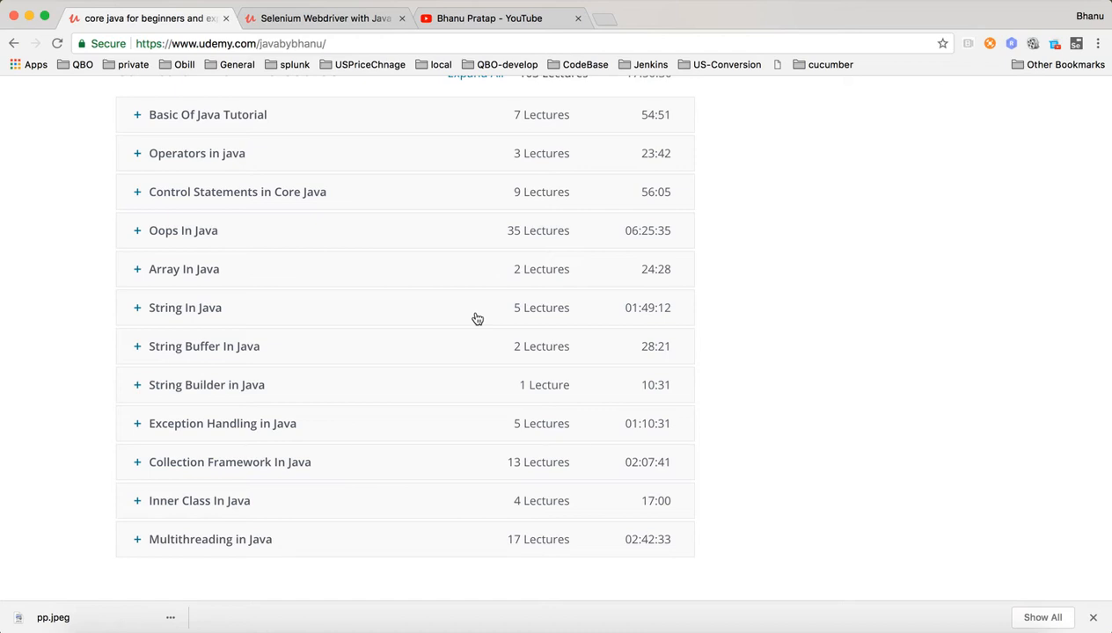
click(323, 18)
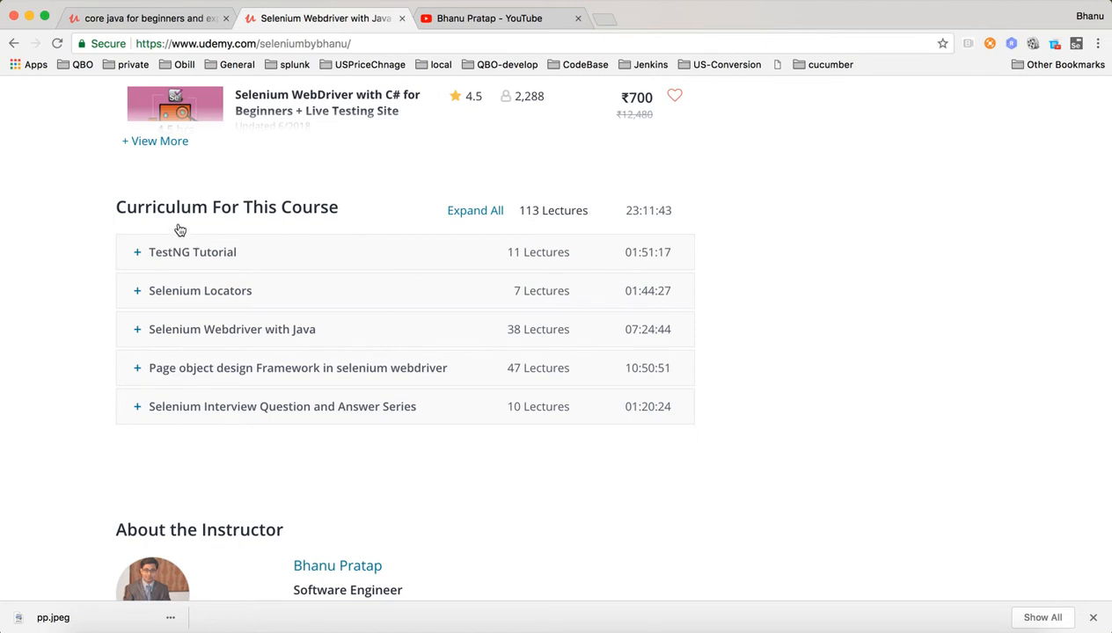
click(243, 42)
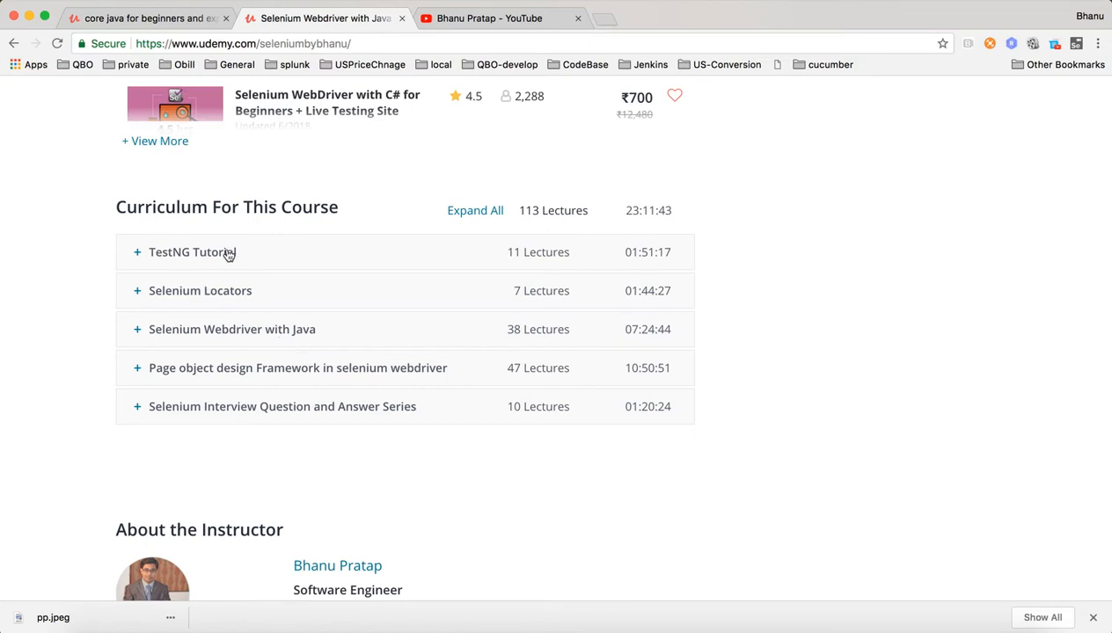
mouse_move(239, 345)
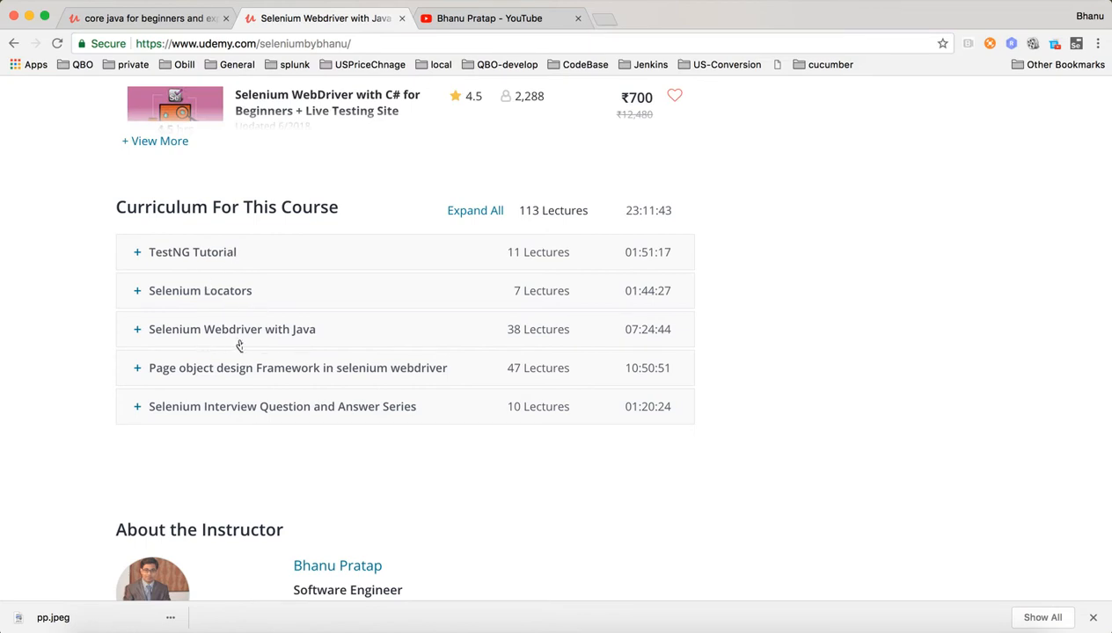
mouse_move(299, 394)
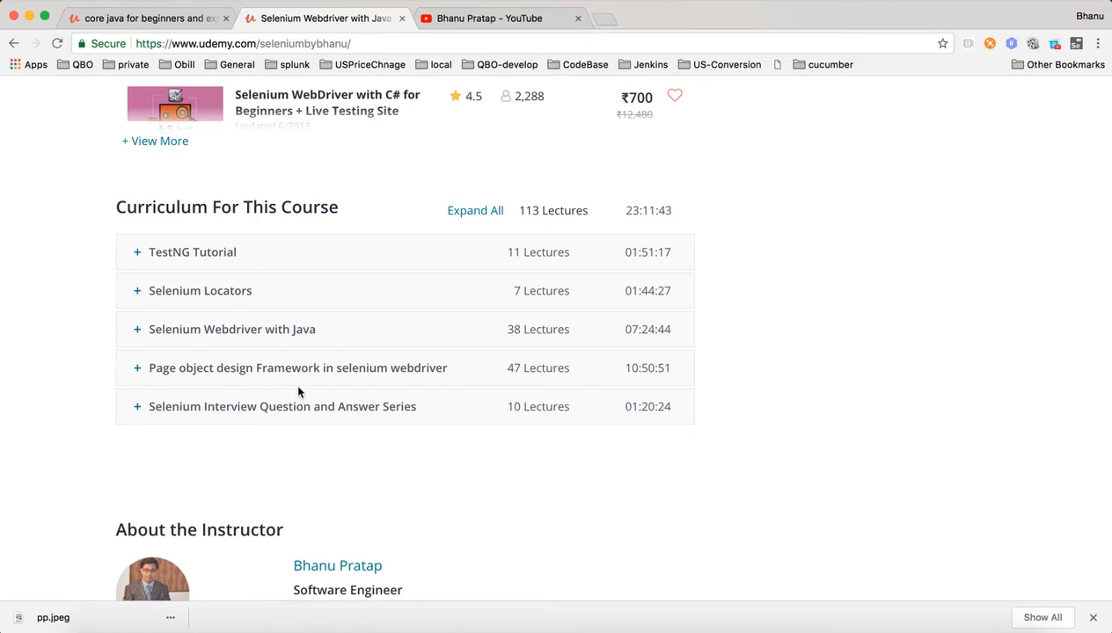
mouse_move(234, 429)
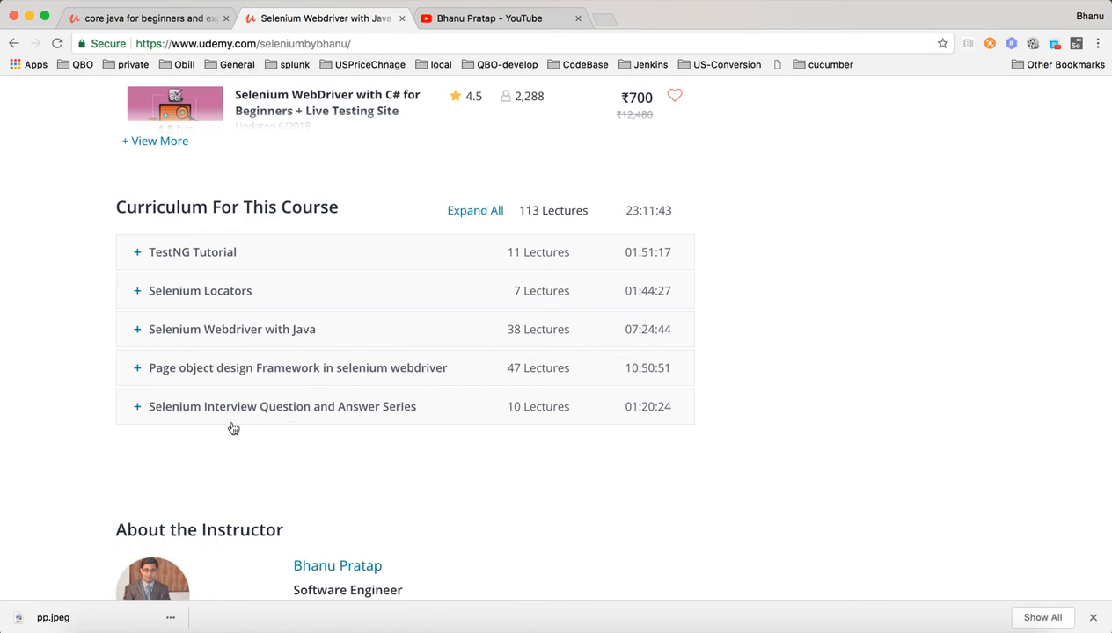
mouse_move(289, 433)
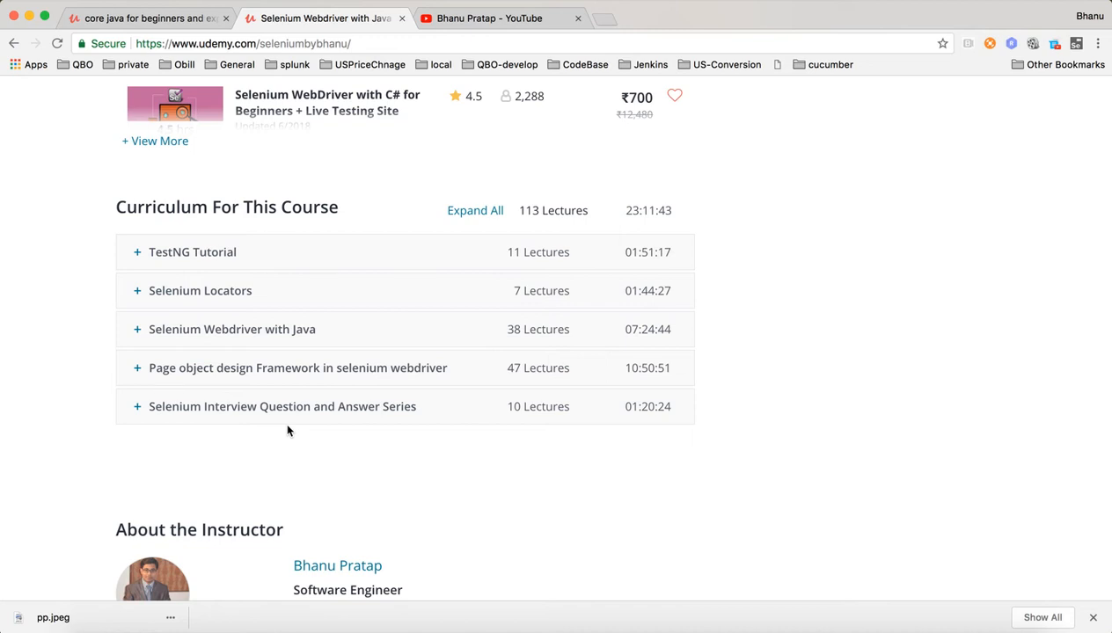
mouse_move(527, 472)
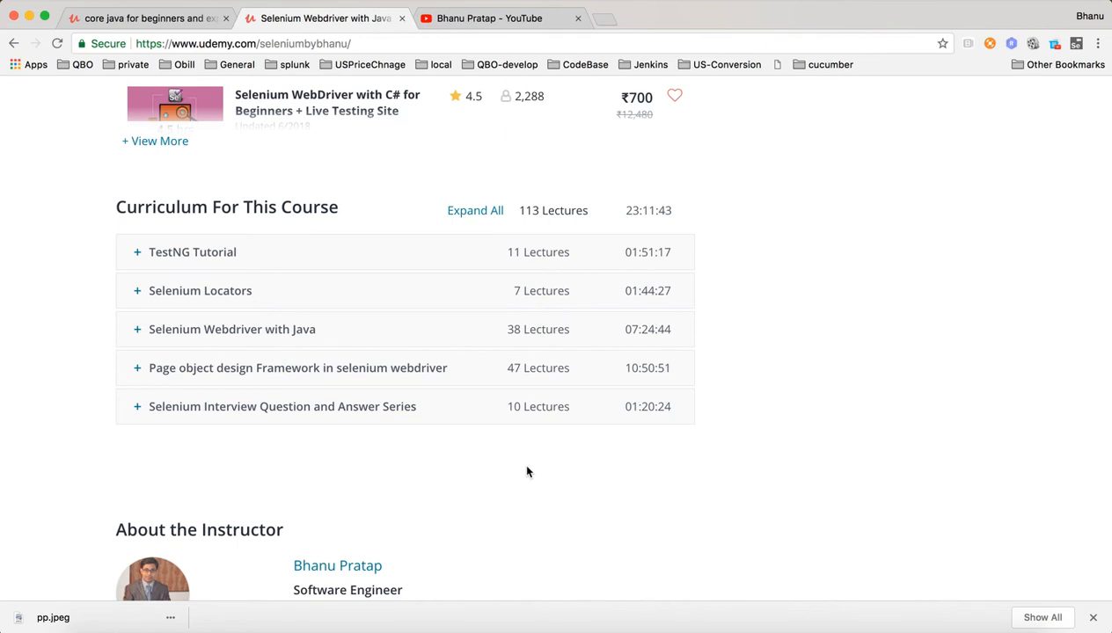
mouse_move(859, 413)
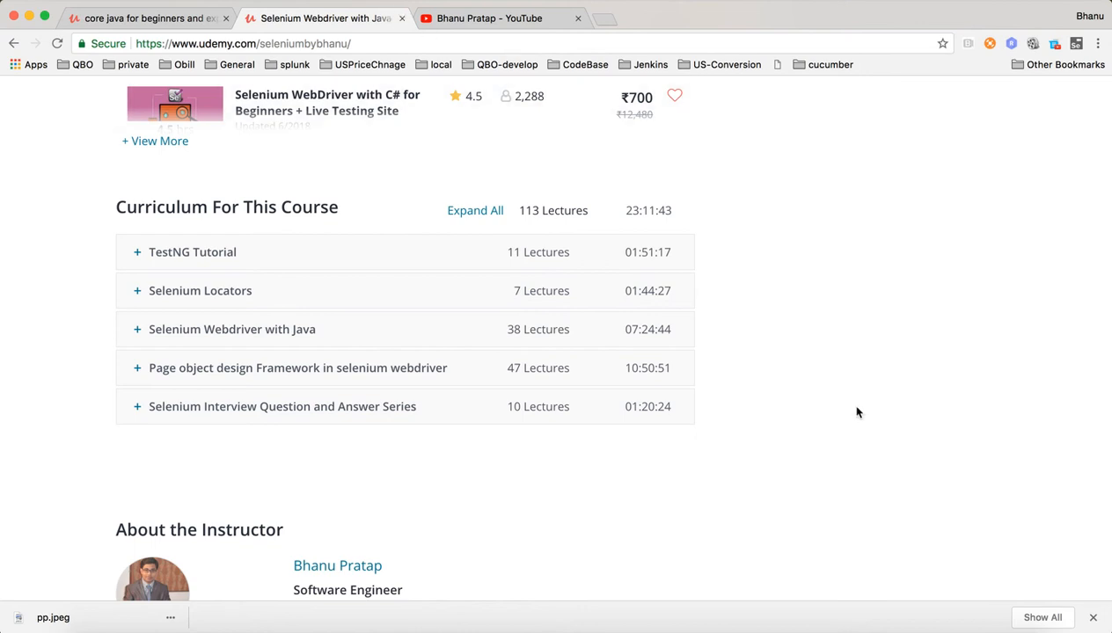
mouse_move(204, 247)
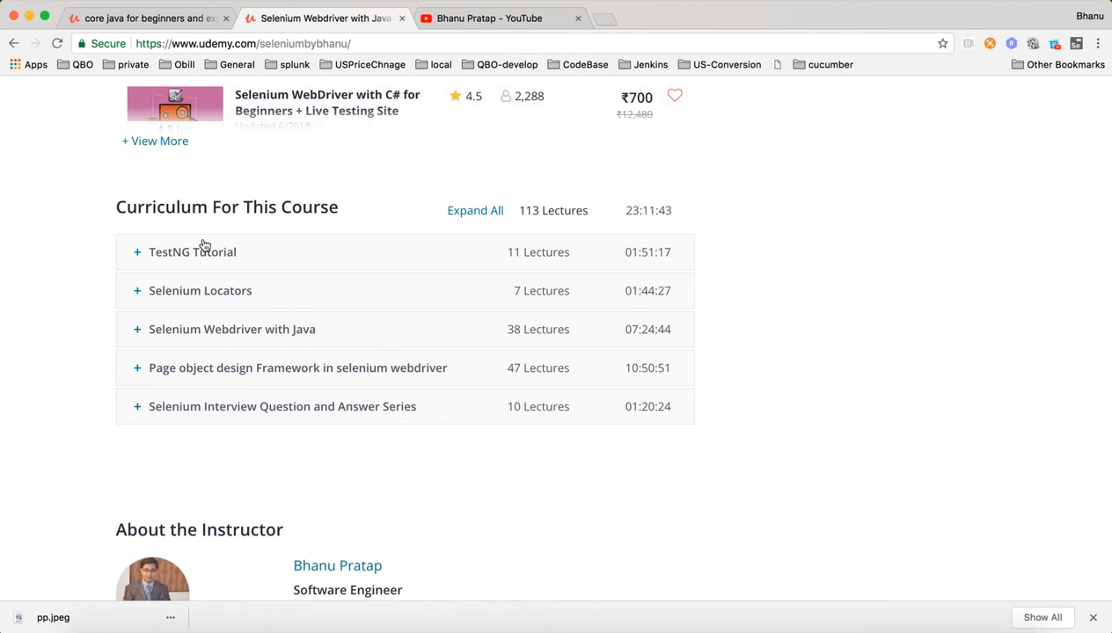
mouse_move(139, 296)
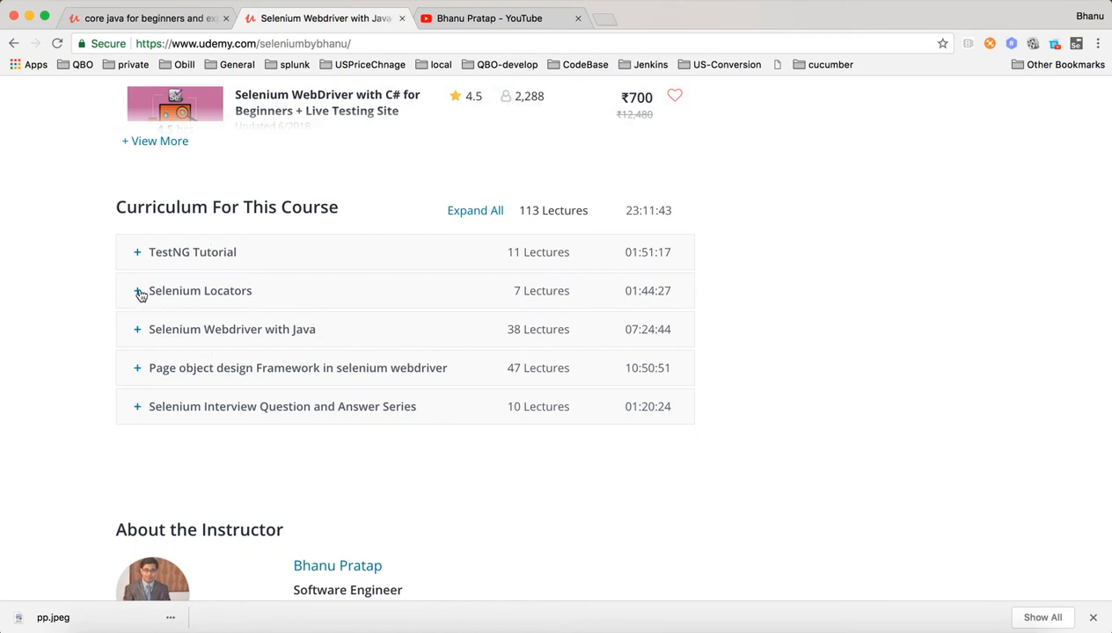
Expand the Selenium Locators and Selenium Webdriver with Java sections to browse lectures, then return to YouTube
click(137, 292)
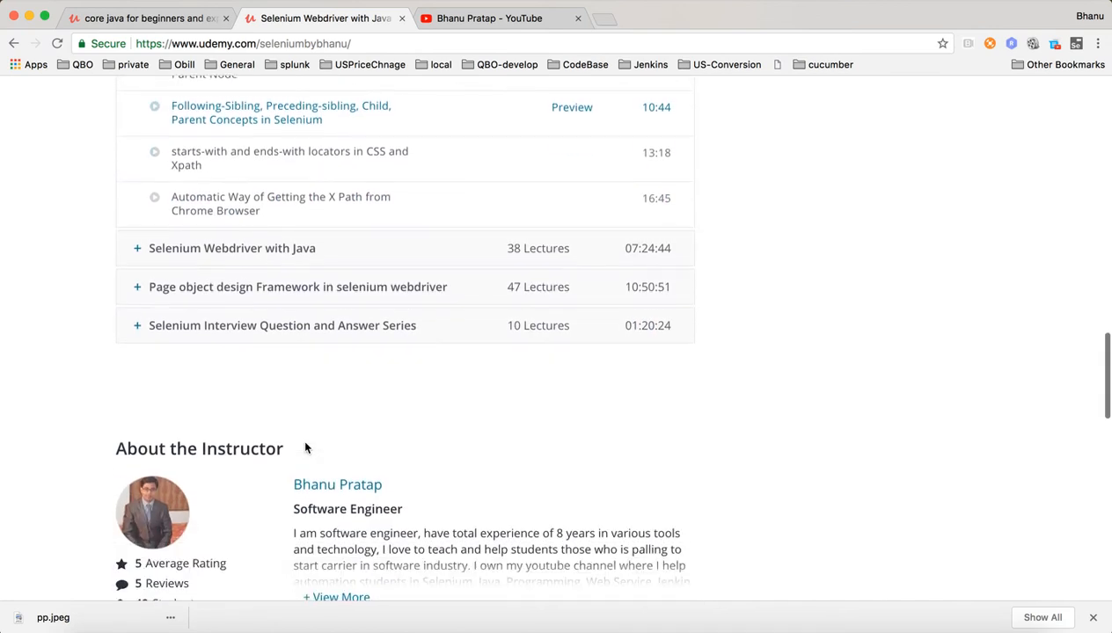
scroll(up, 3)
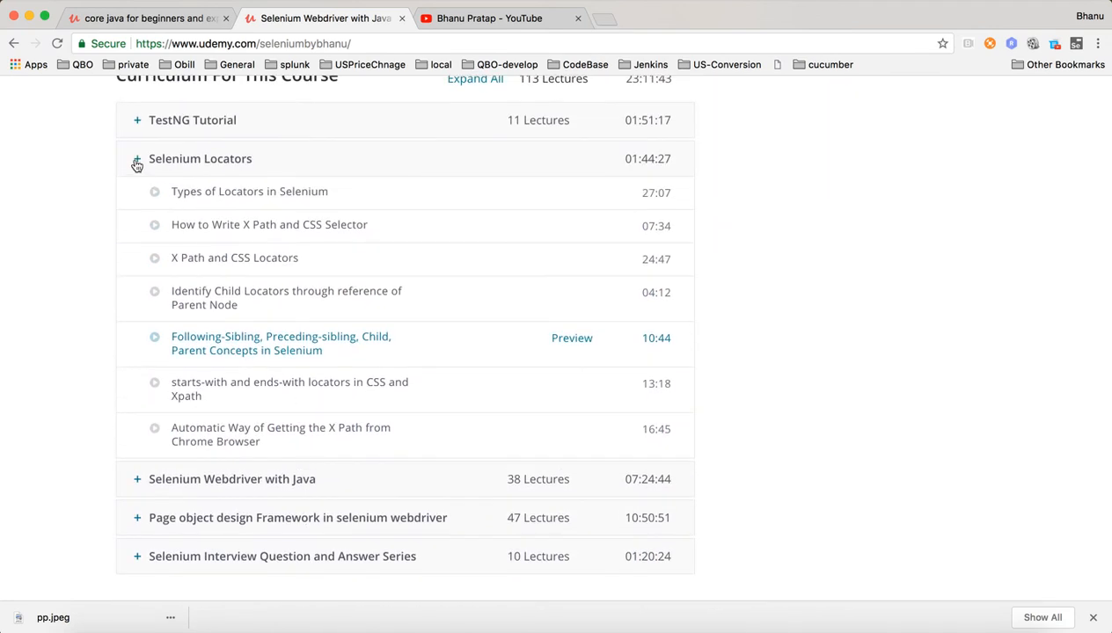
click(137, 158)
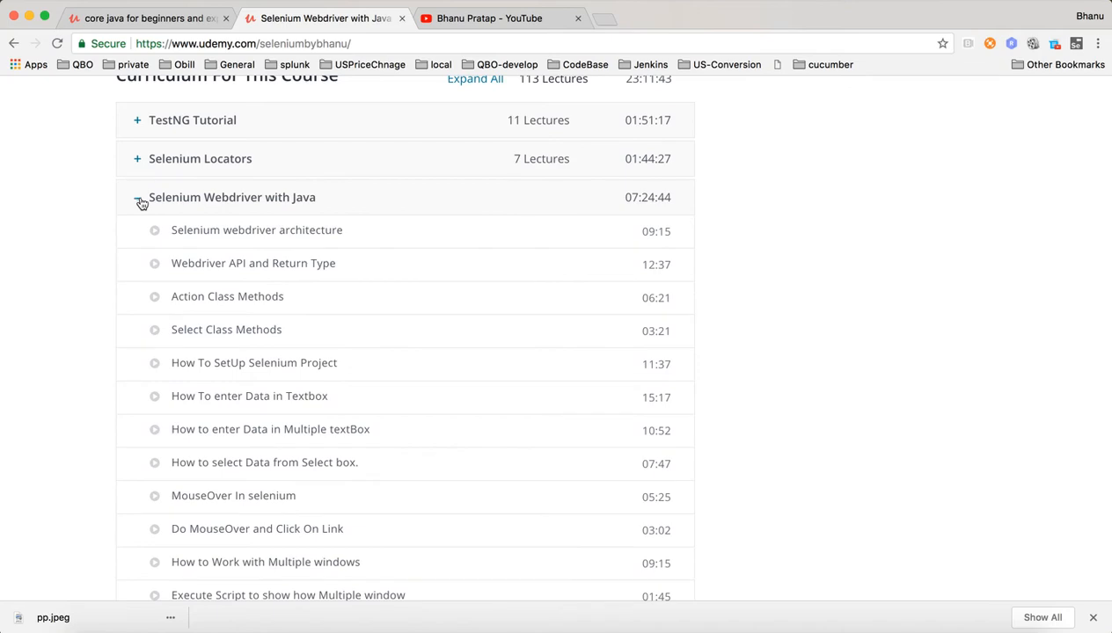
scroll(down, 3)
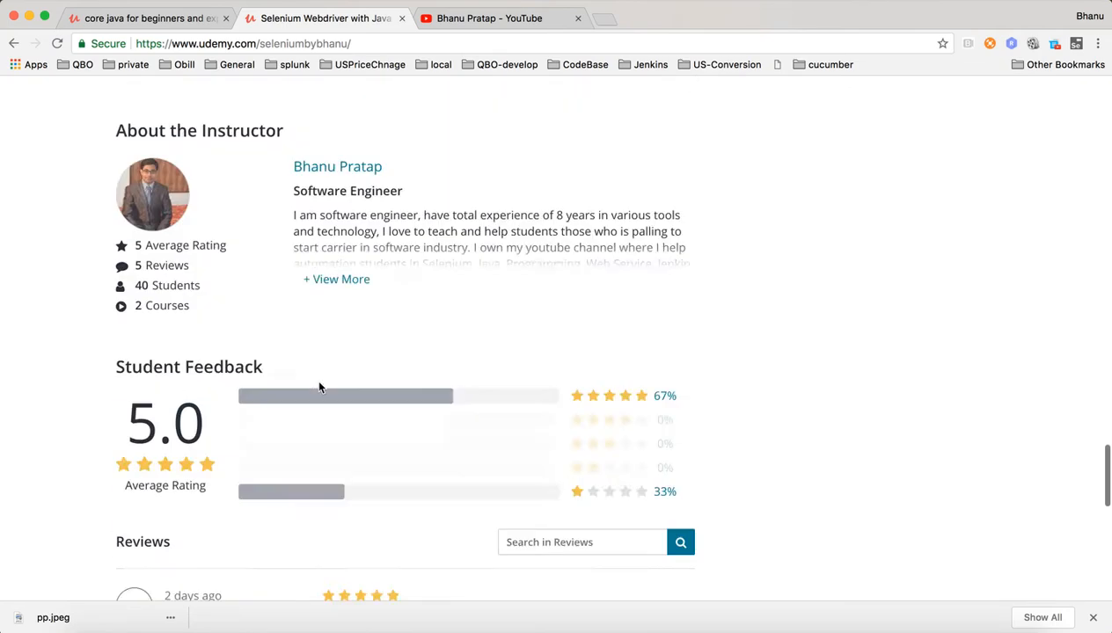
scroll(up, 3)
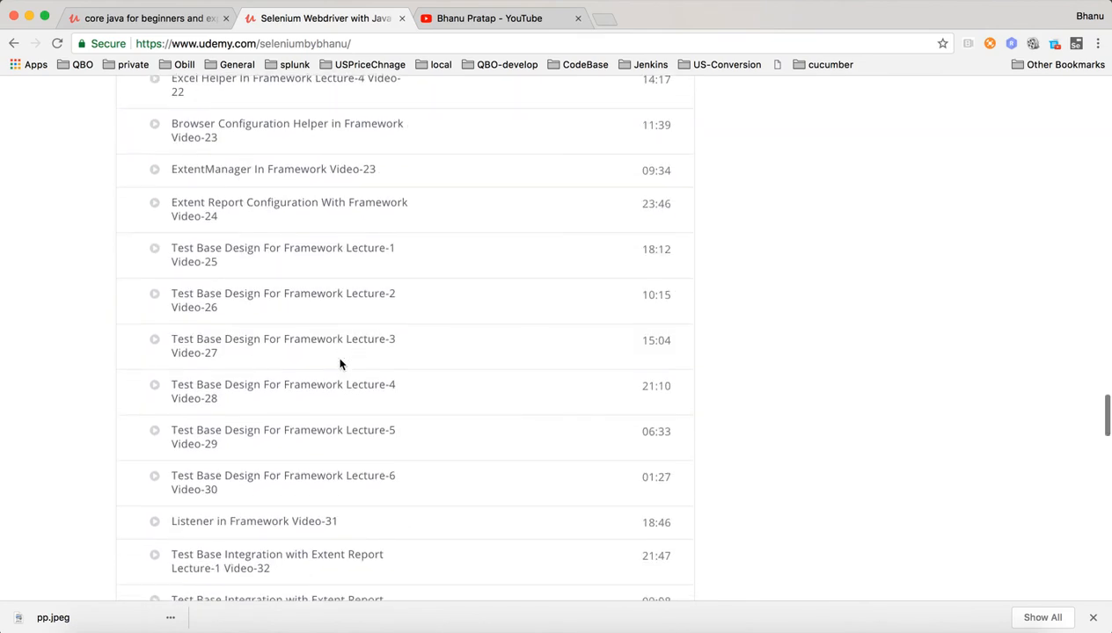
scroll(down, 3)
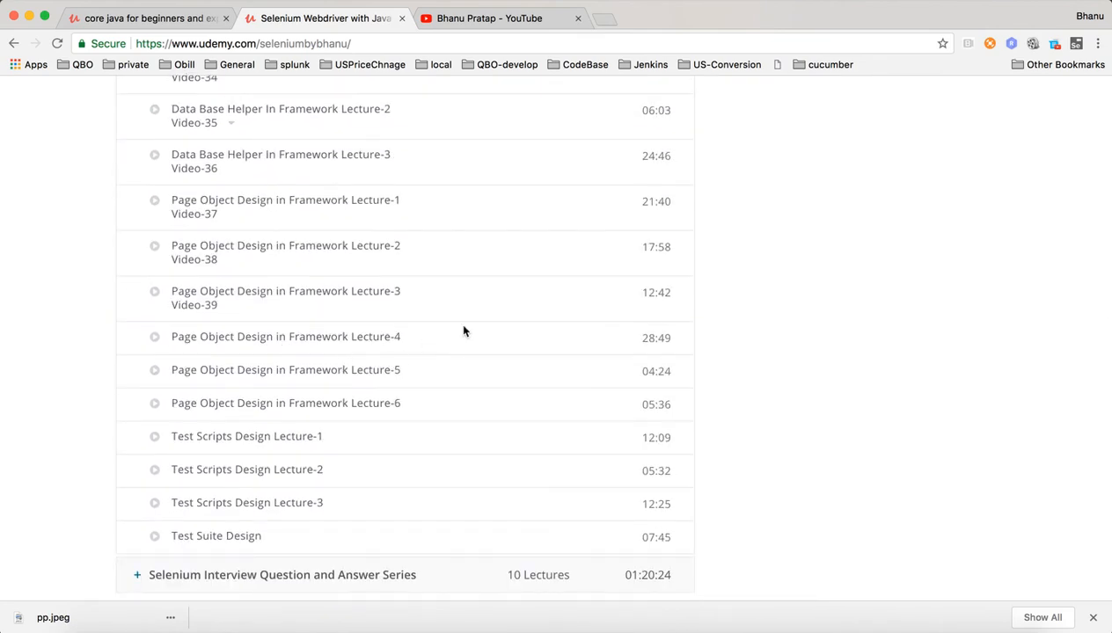
scroll(up, 3)
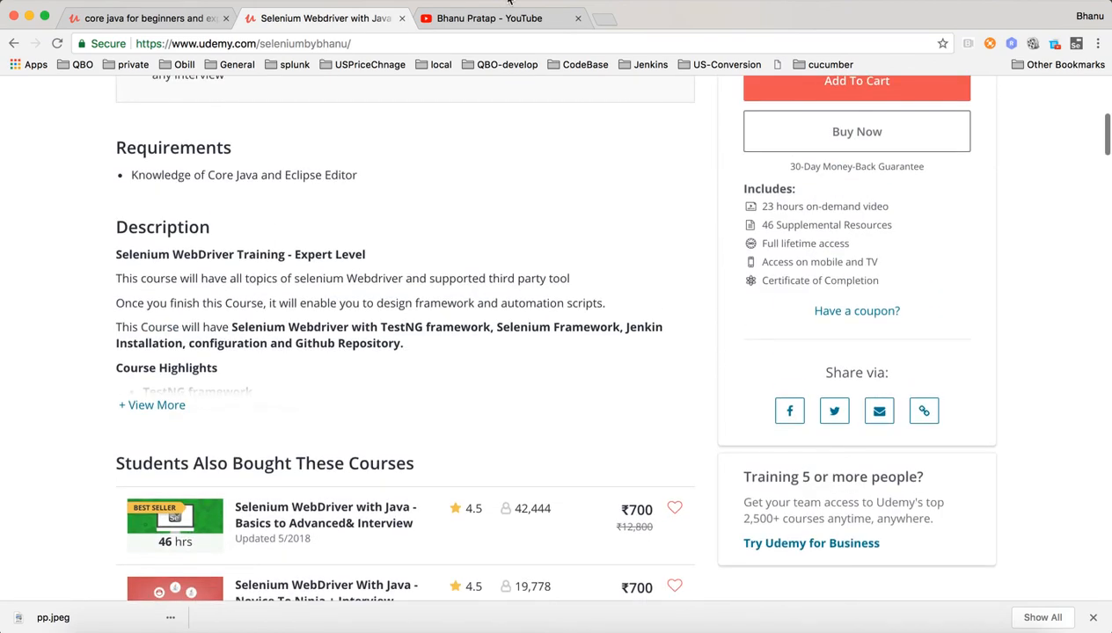
click(489, 17)
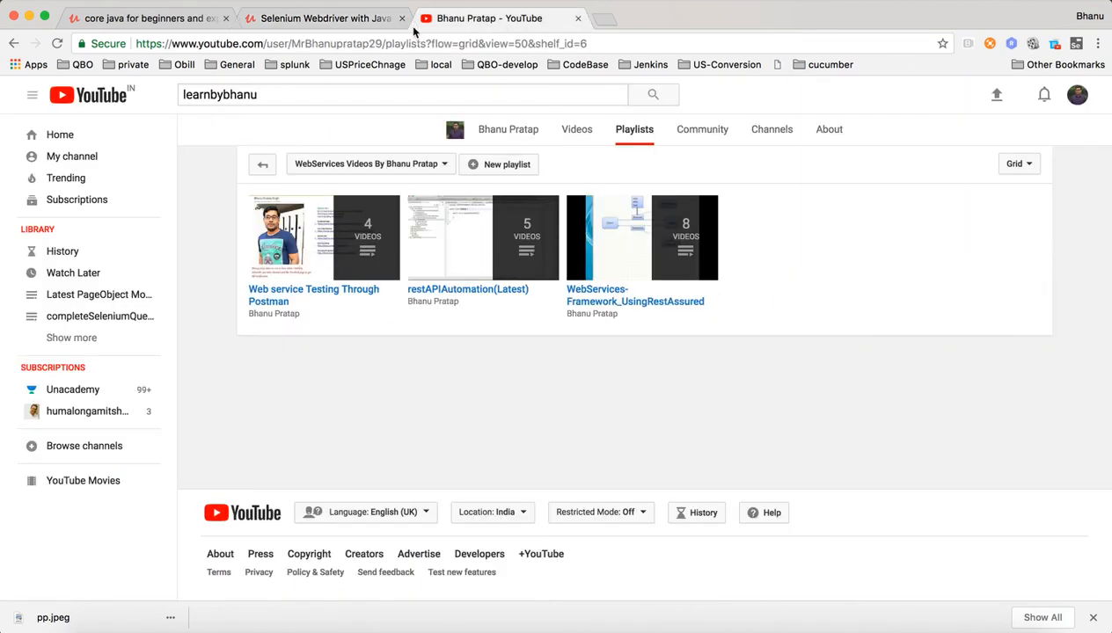
click(324, 18)
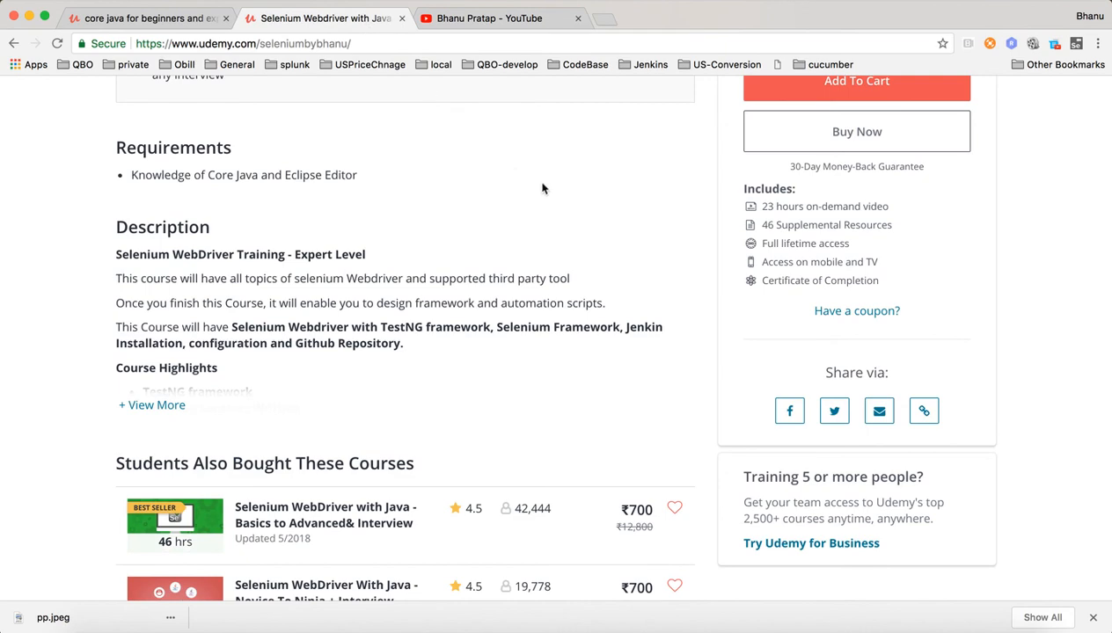
scroll(down, 3)
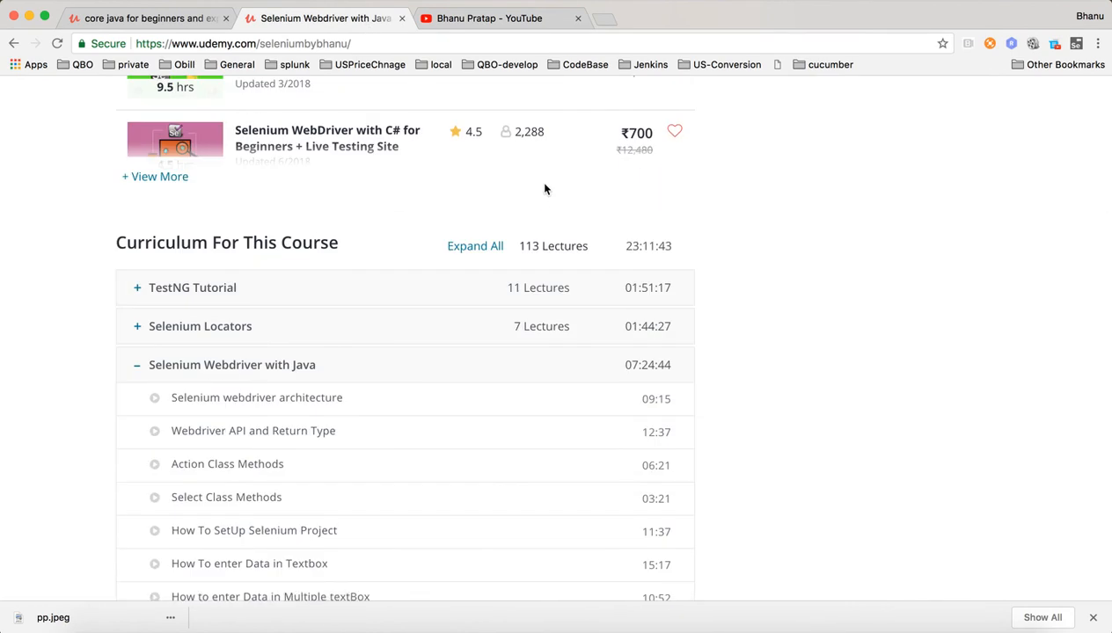
click(489, 18)
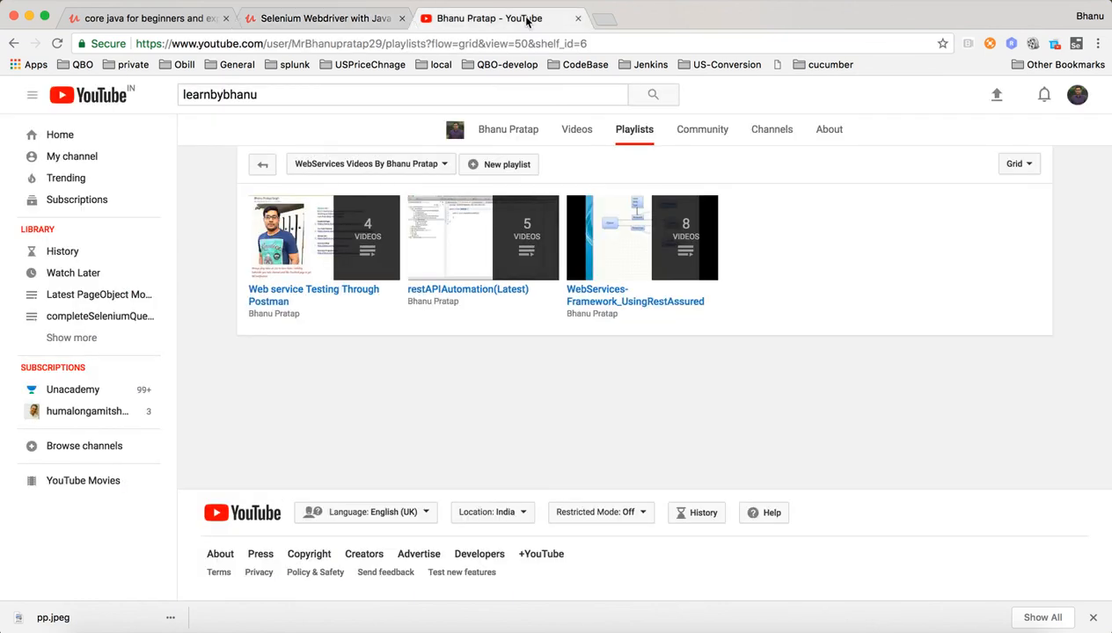
mouse_move(575, 188)
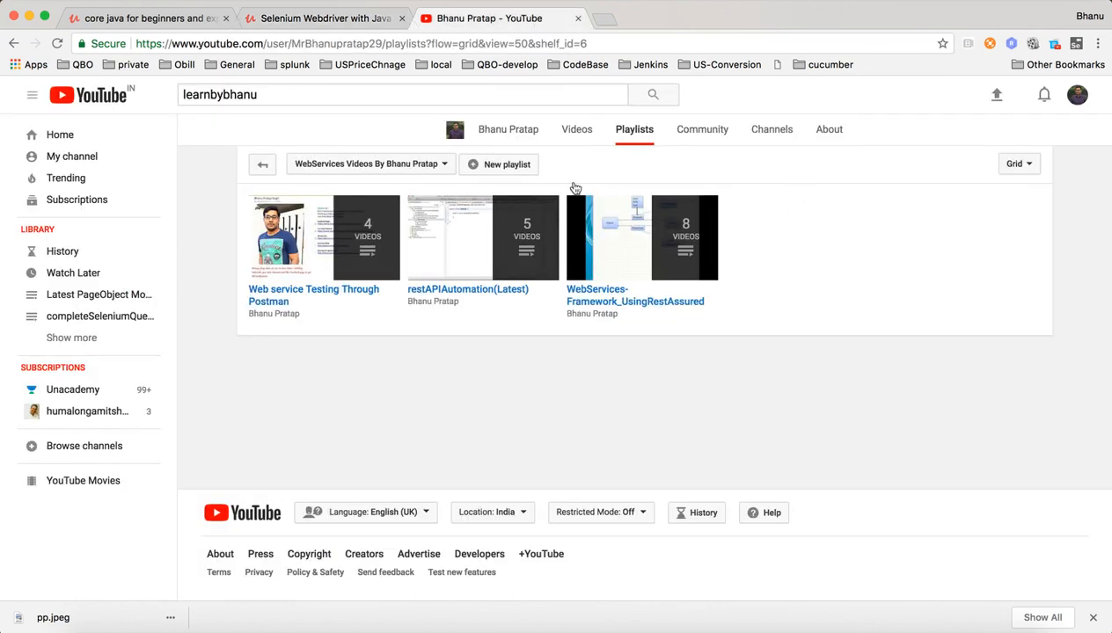
click(369, 163)
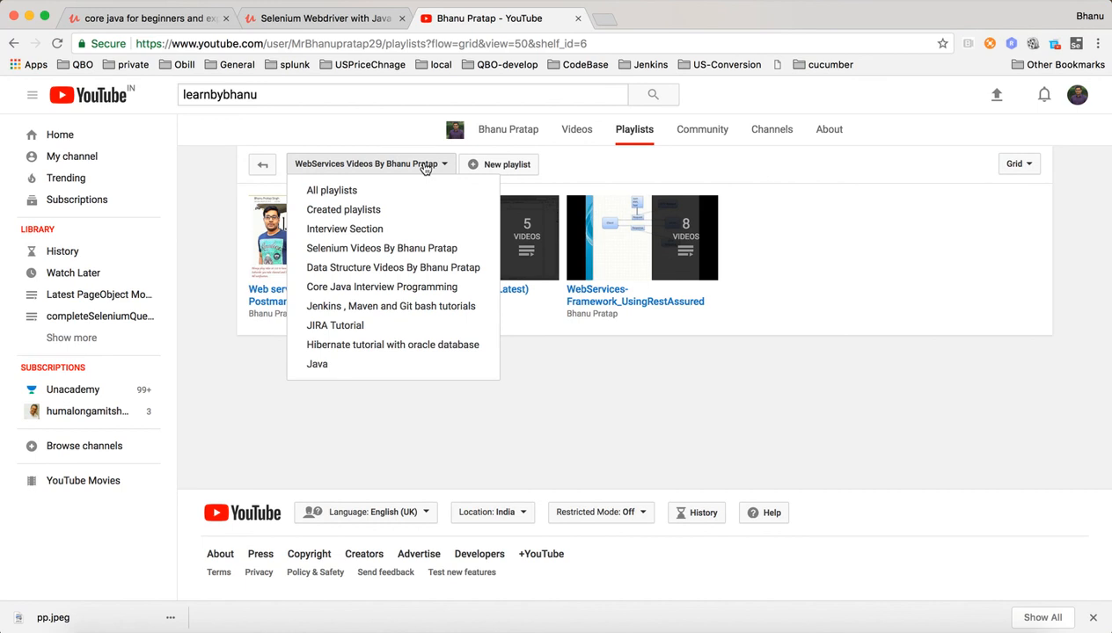
mouse_move(1083, 348)
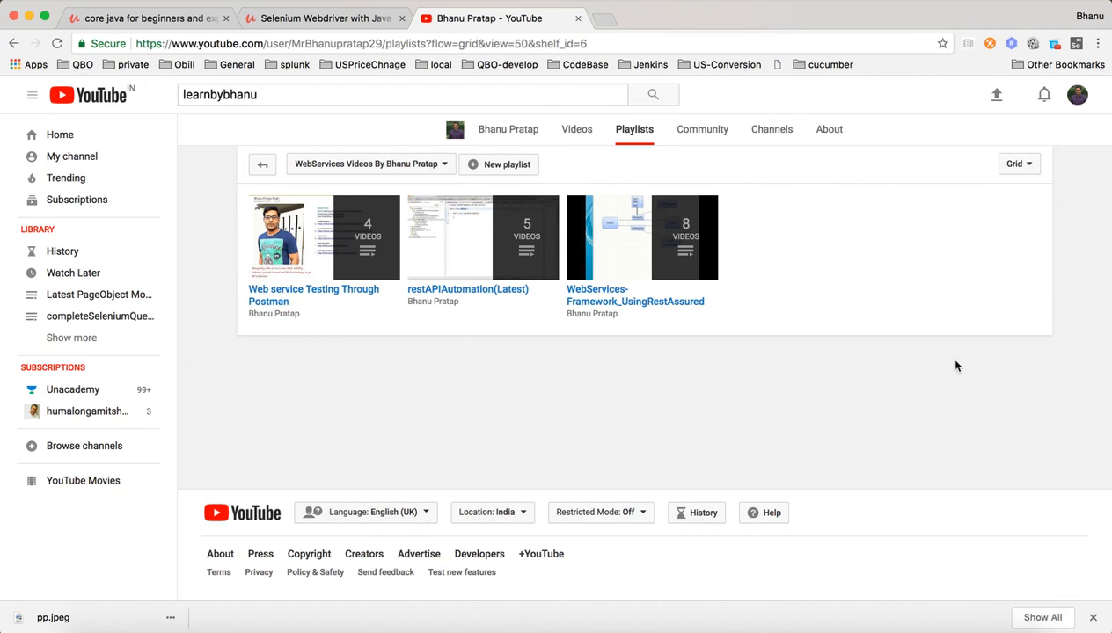
mouse_move(628, 4)
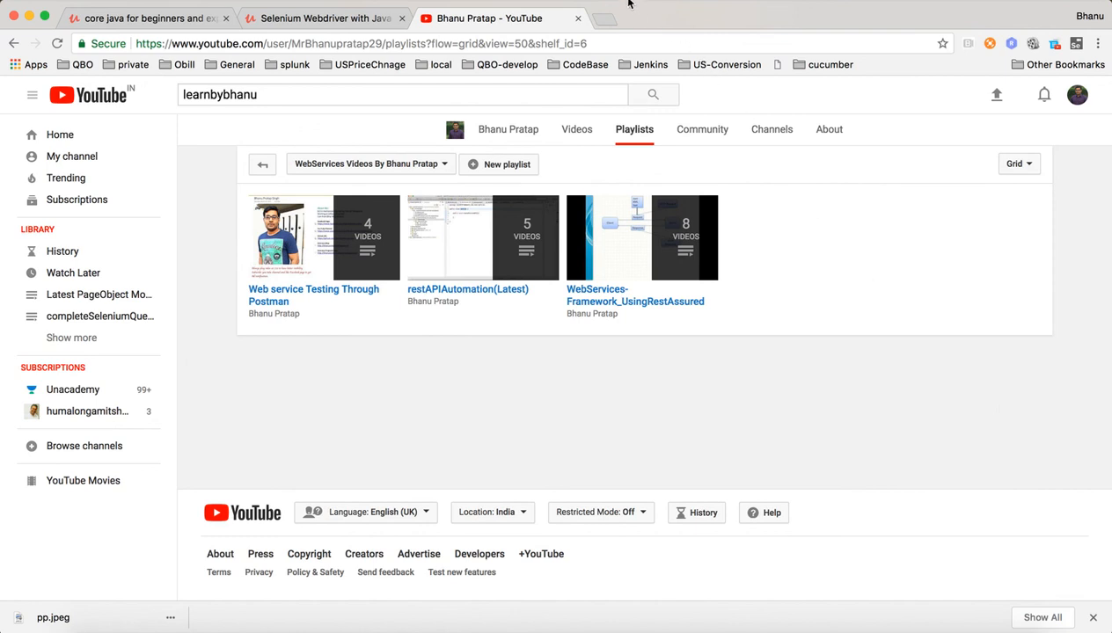